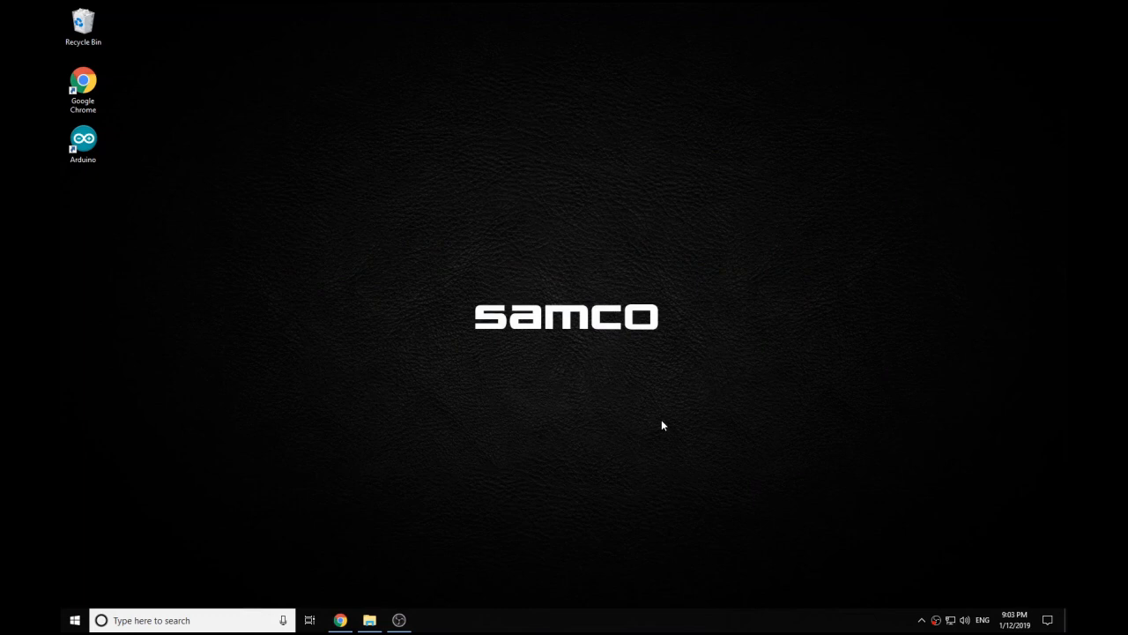
{"action": "mouse_move", "coordinate": [373, 518]}
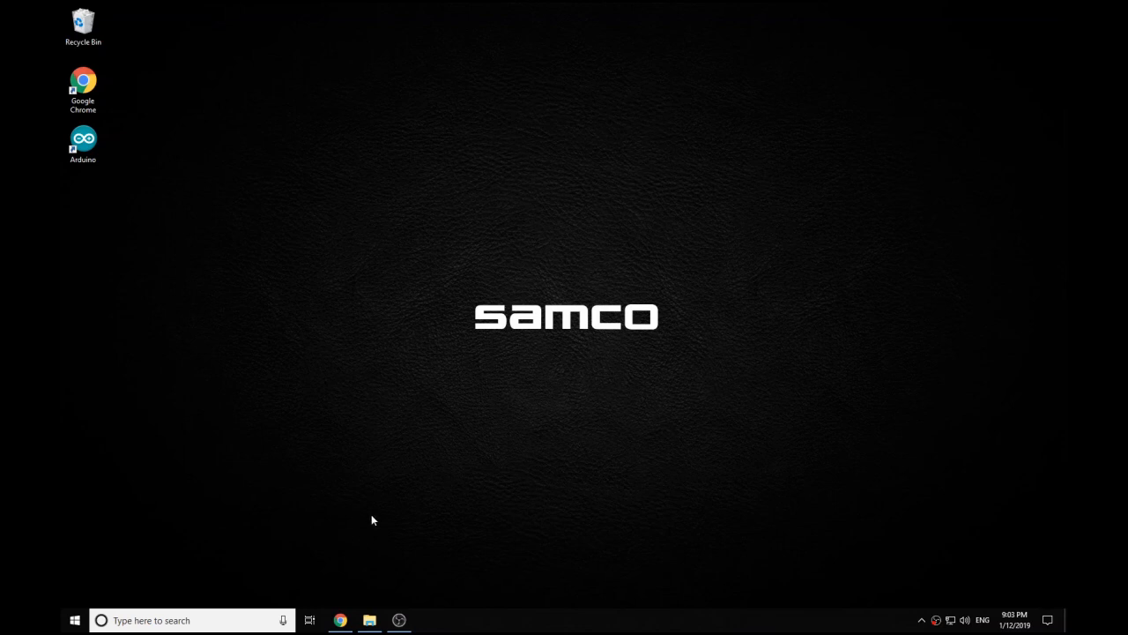
{"action": "mouse_move", "coordinate": [341, 620]}
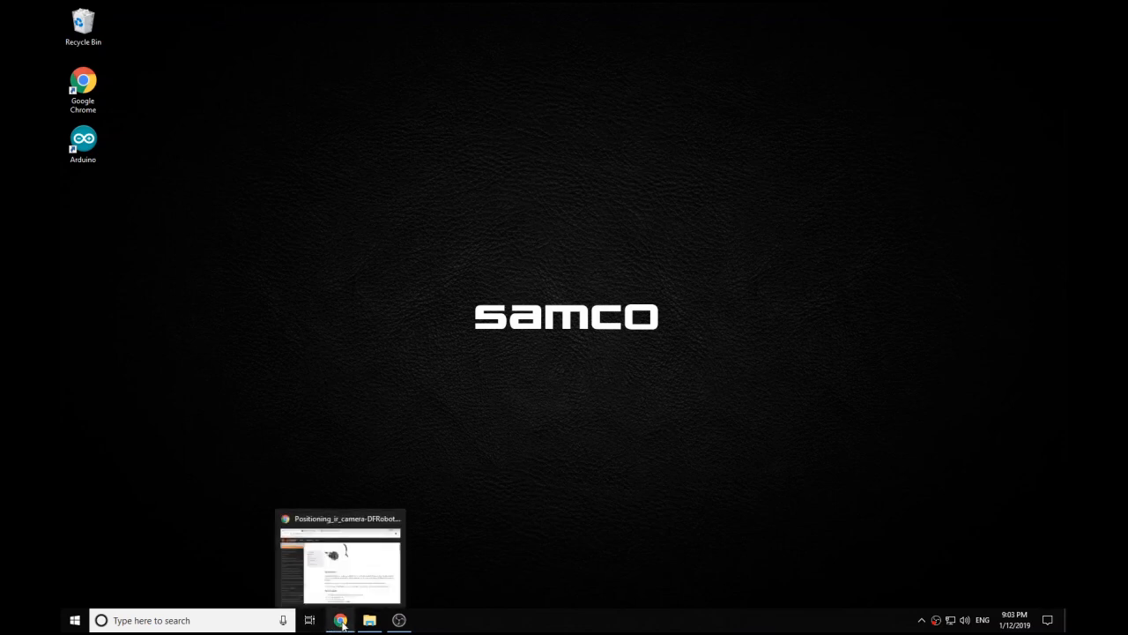
Bring the DFRobot IR camera wiki forward and scroll past specs and Arduino code to the Processing code.
{"action": "left_click", "coordinate": [340, 621]}
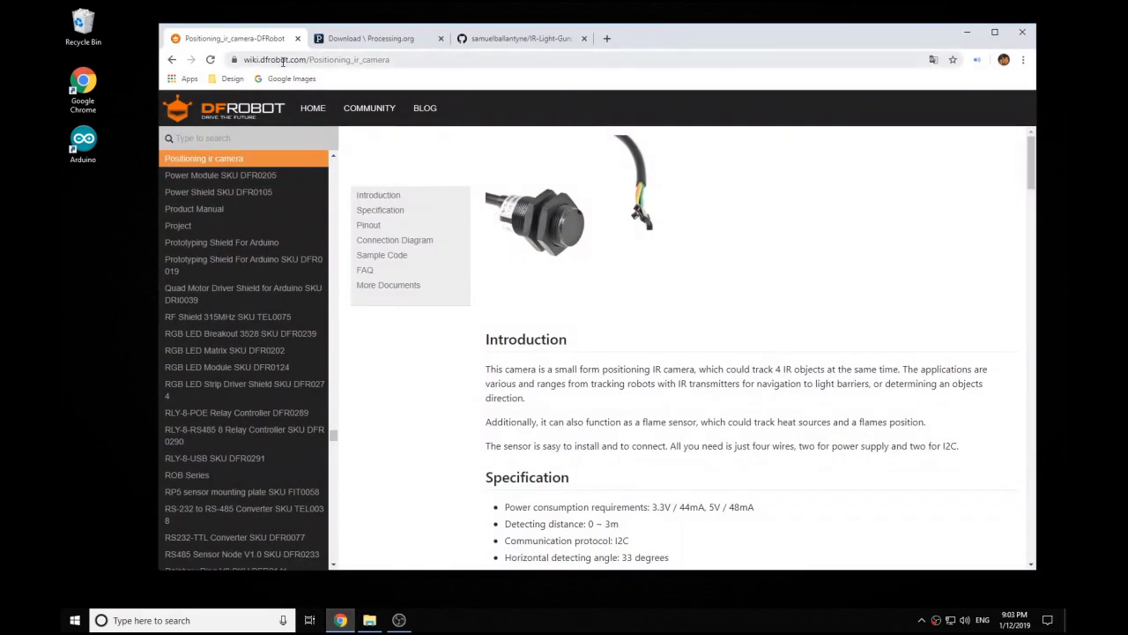
{"action": "scroll", "scroll_direction": "down", "scroll_amount": 3}
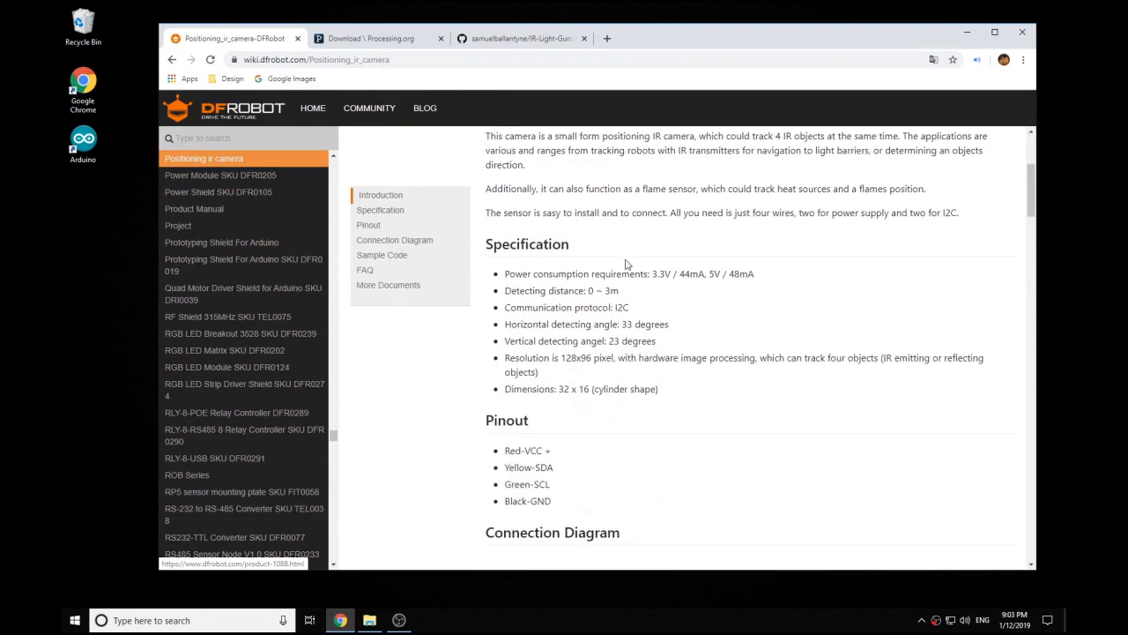
{"action": "scroll", "scroll_direction": "down", "scroll_amount": 3}
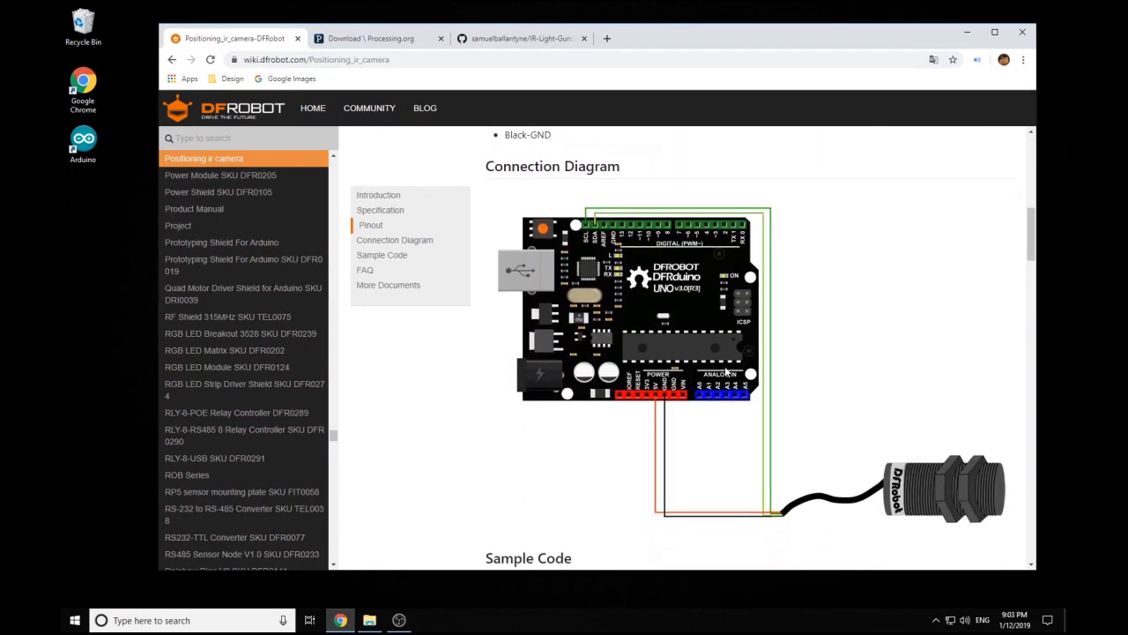
{"action": "scroll", "scroll_direction": "down", "scroll_amount": 3}
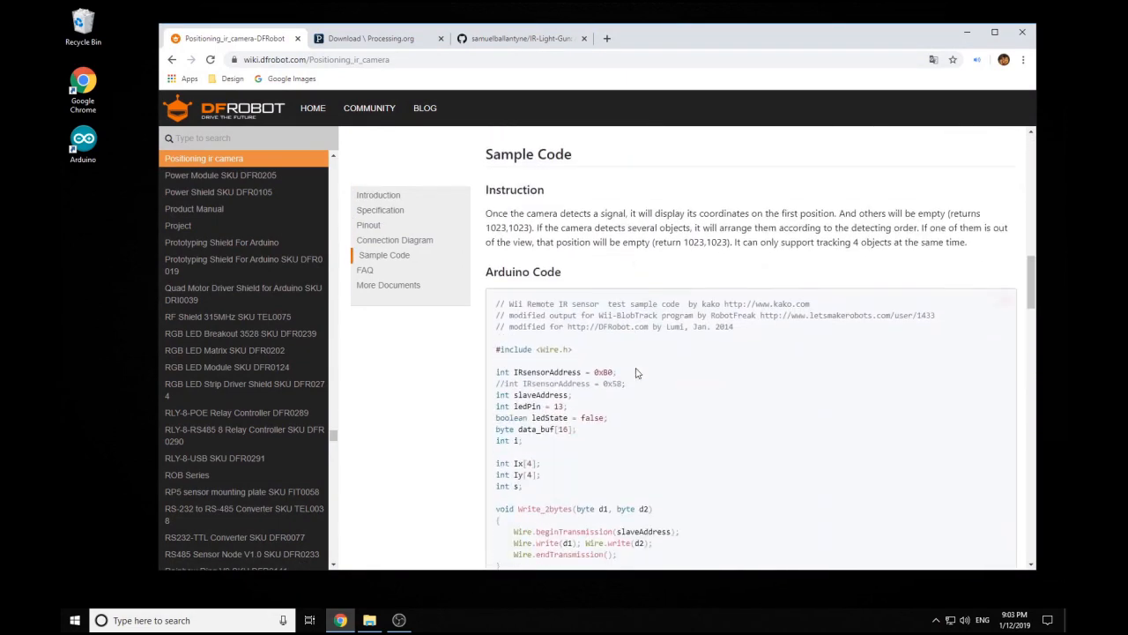
{"action": "scroll", "scroll_direction": "down", "scroll_amount": 3}
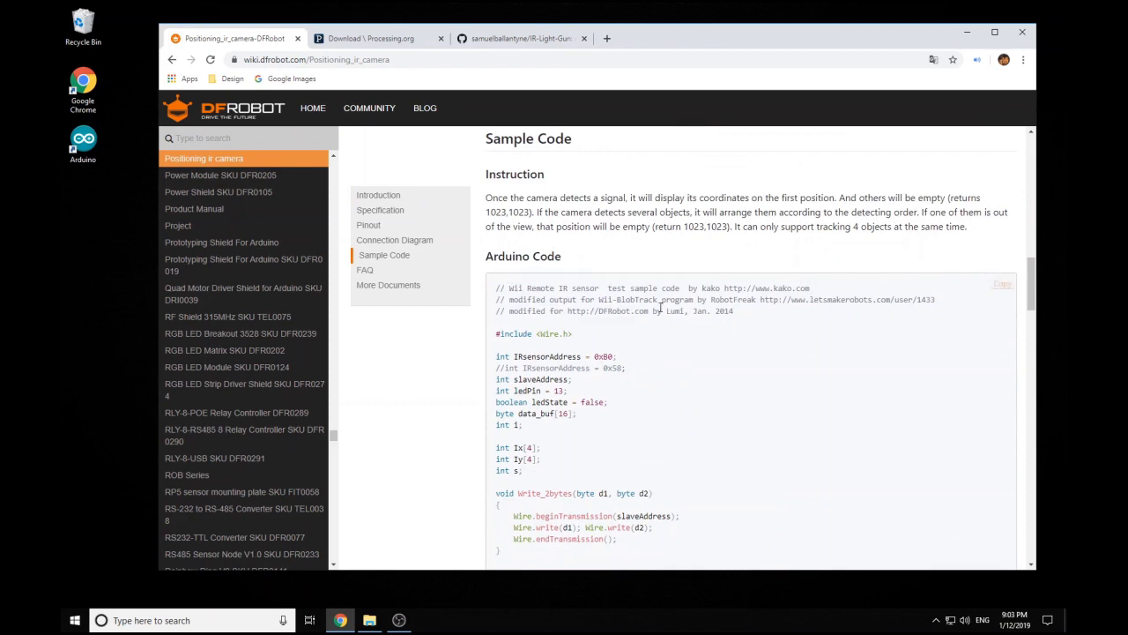
{"action": "scroll", "scroll_direction": "down", "scroll_amount": 3}
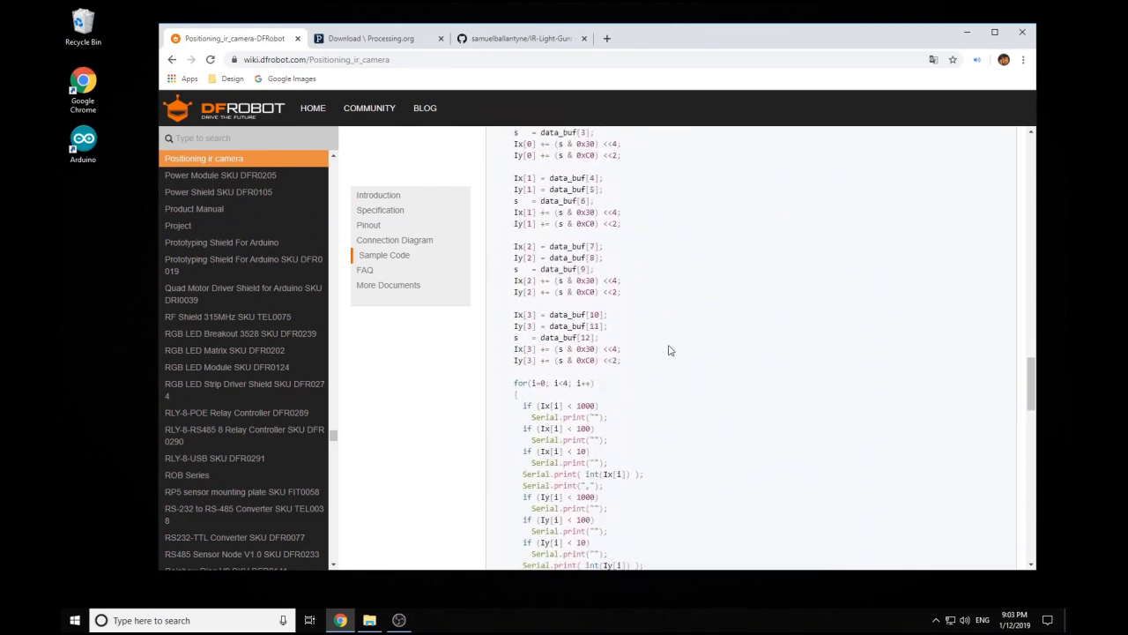
{"action": "scroll", "scroll_direction": "down", "scroll_amount": 3}
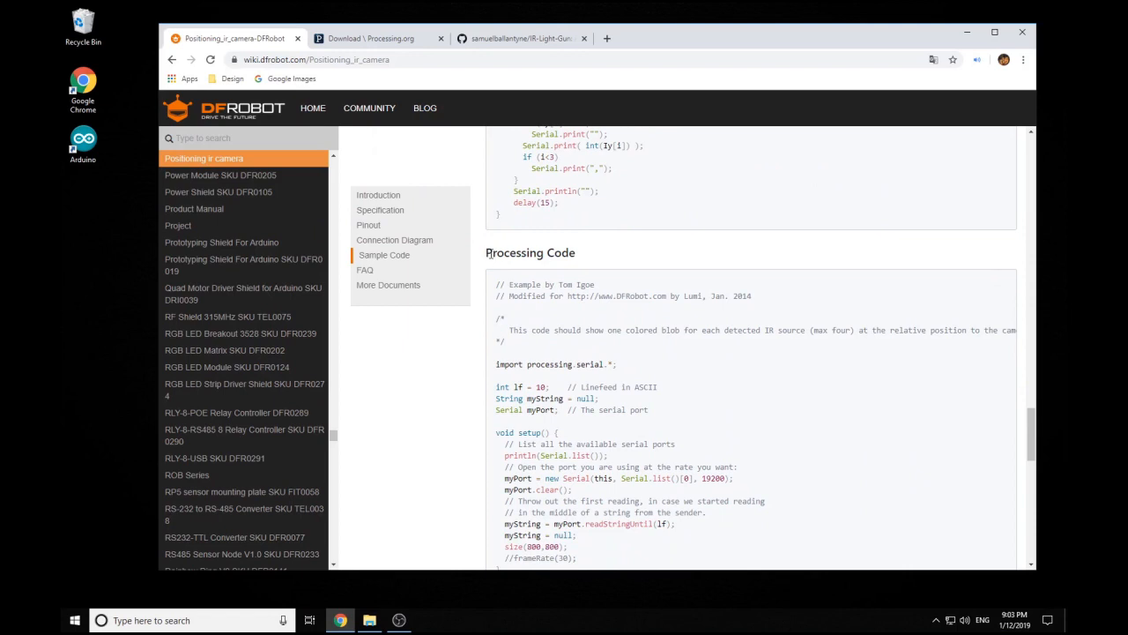
{"action": "scroll", "scroll_direction": "down", "scroll_amount": 3}
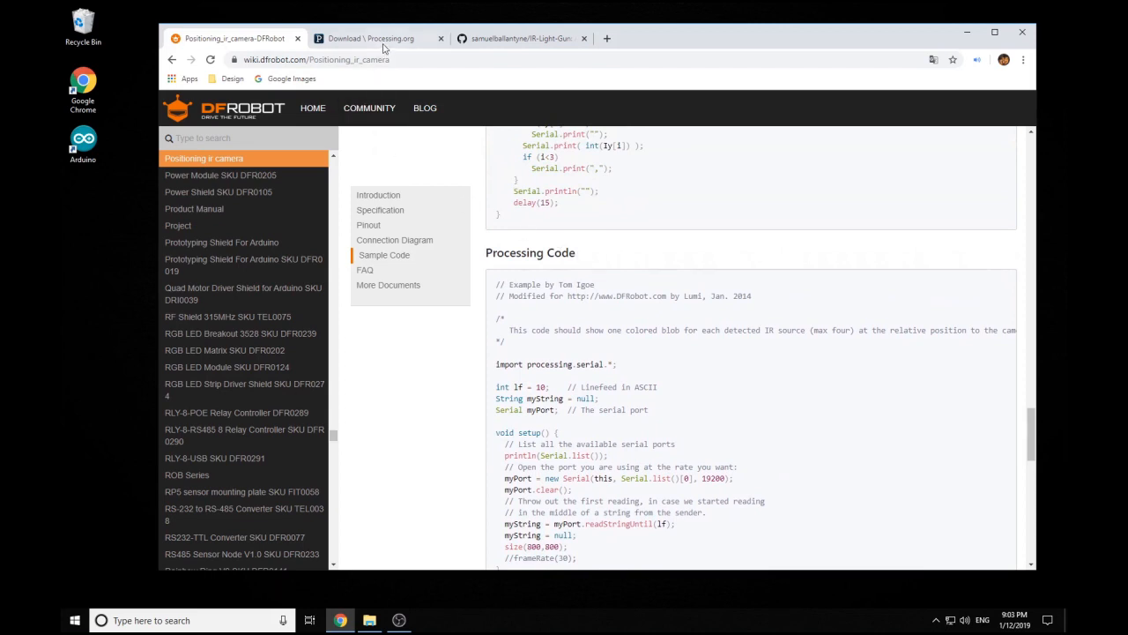
Switch to the Processing.org download tab listing Processing 3.5.3.
{"action": "left_click", "coordinate": [378, 38]}
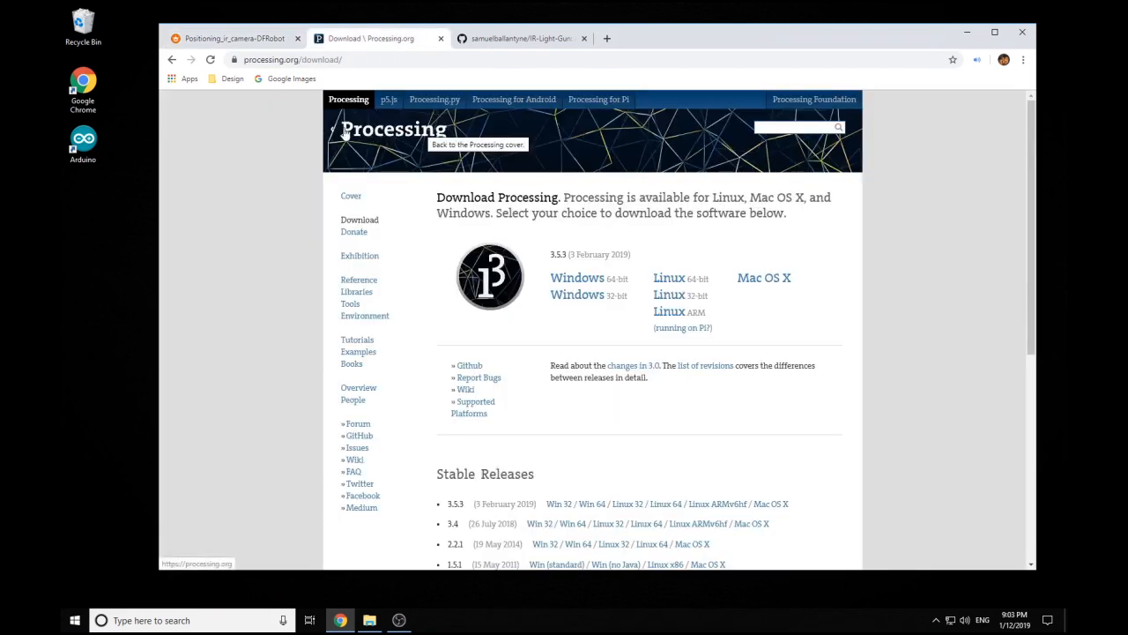
{"action": "mouse_move", "coordinate": [434, 319]}
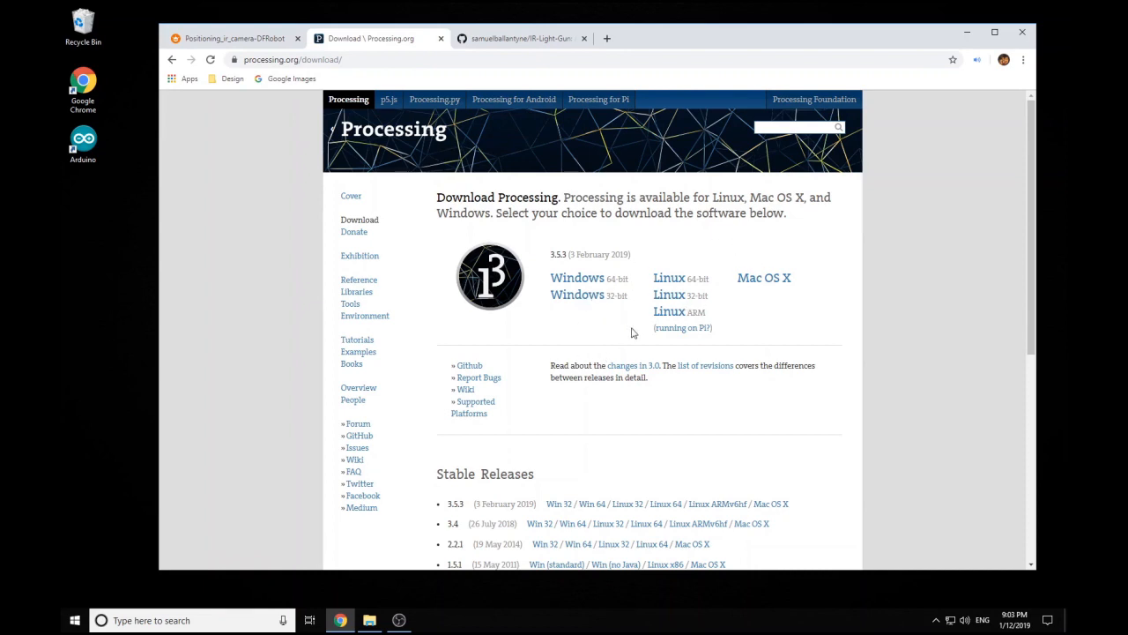
{"action": "mouse_move", "coordinate": [502, 85]}
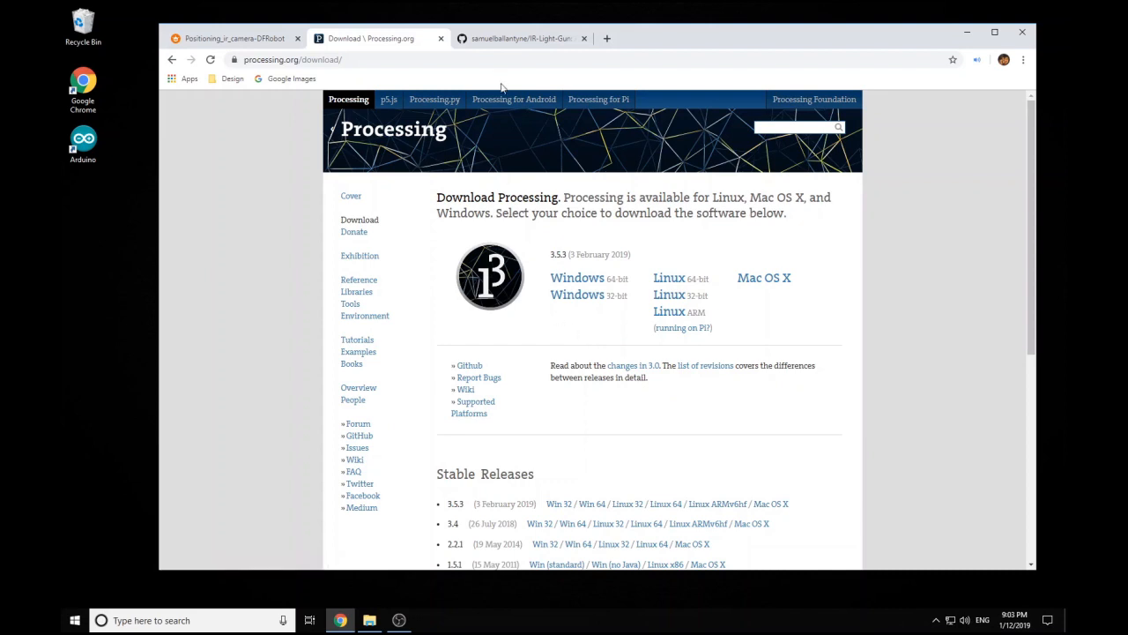
Switch to the samuelballantyne/IR-Light-Gun GitHub repo and show its Clone or download options.
{"action": "left_click", "coordinate": [520, 39]}
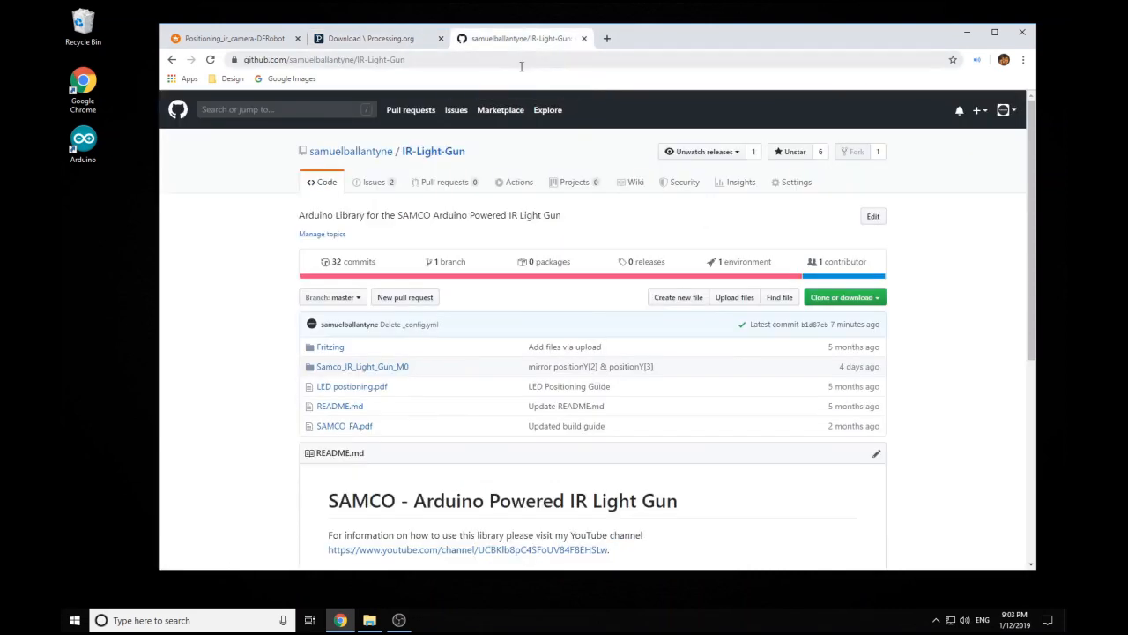
{"action": "mouse_move", "coordinate": [243, 273]}
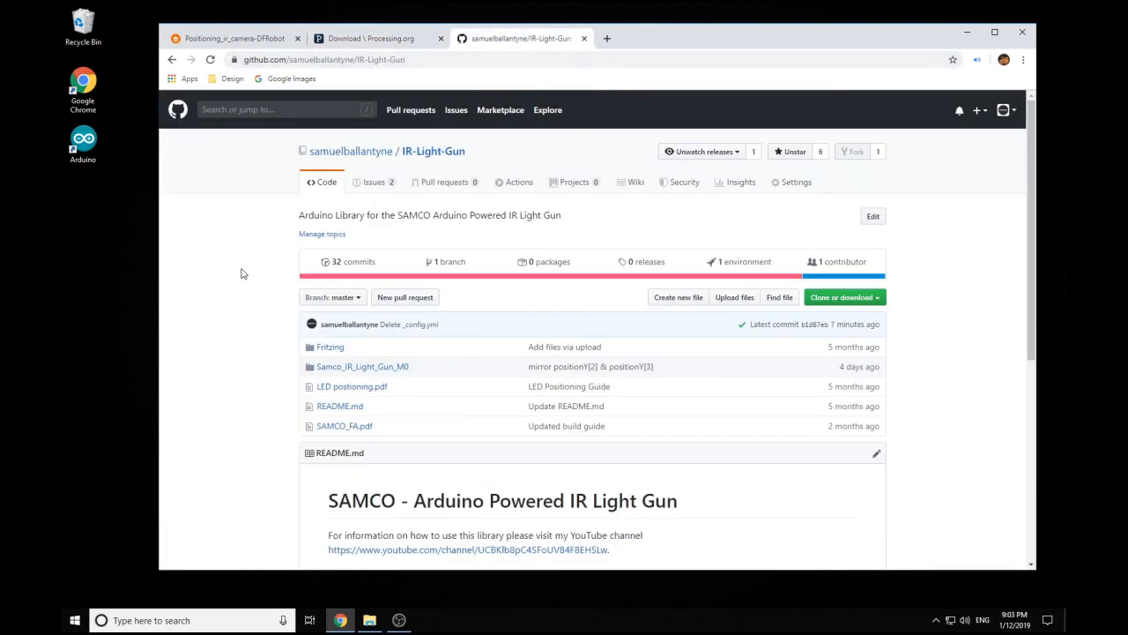
{"action": "left_click", "coordinate": [844, 296]}
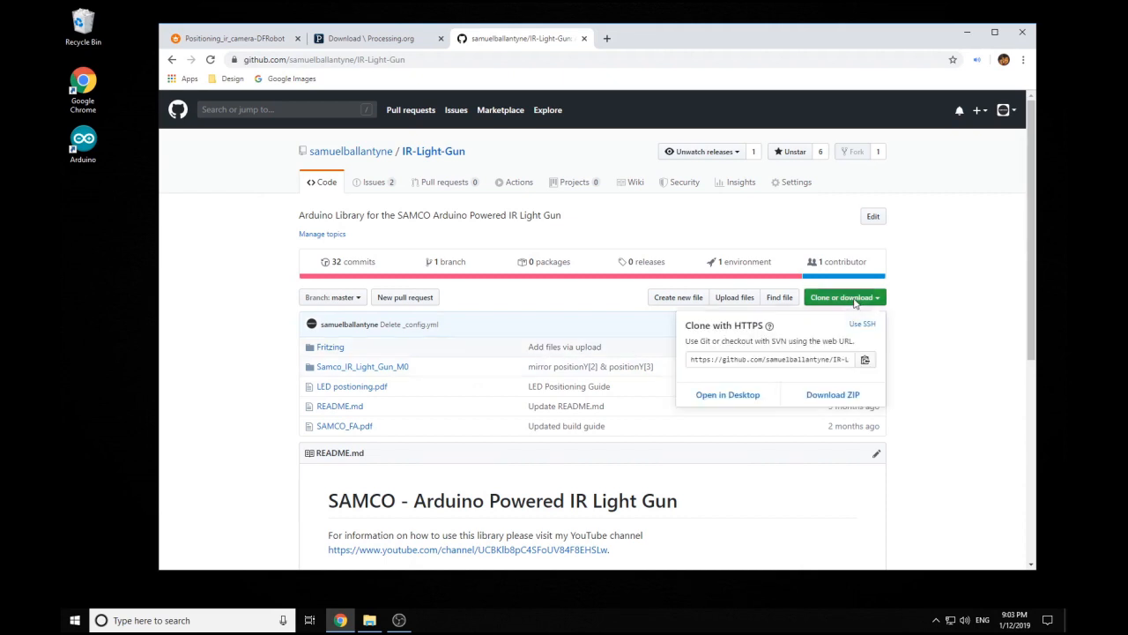
{"action": "mouse_move", "coordinate": [832, 395]}
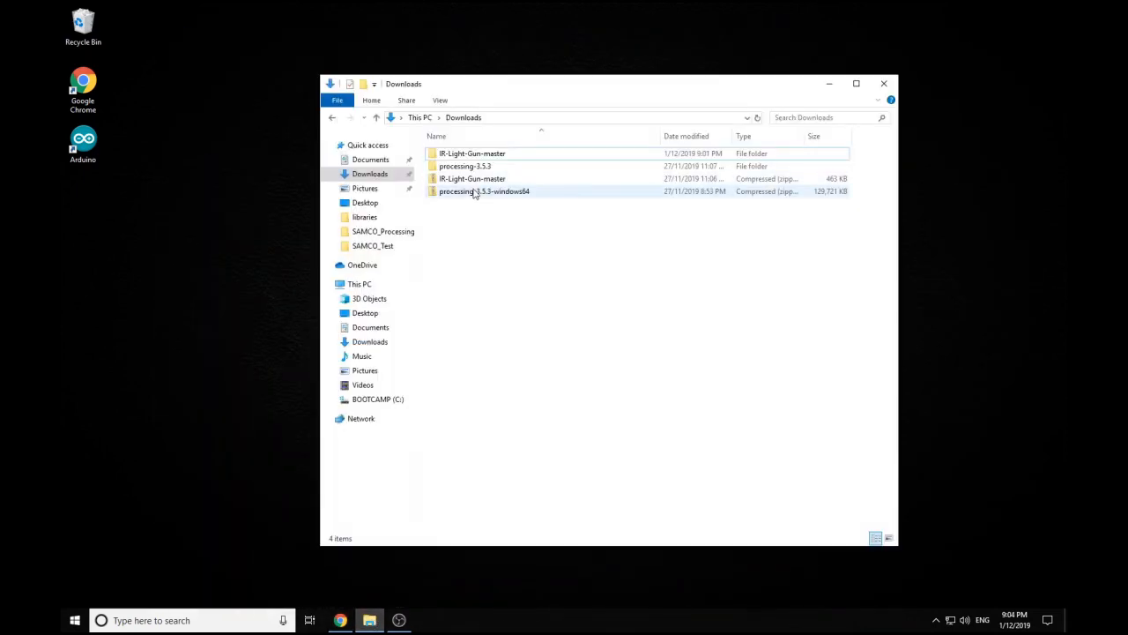
Open the extracted processing-3.5.3 folder in Downloads.
{"action": "left_click", "coordinate": [473, 153]}
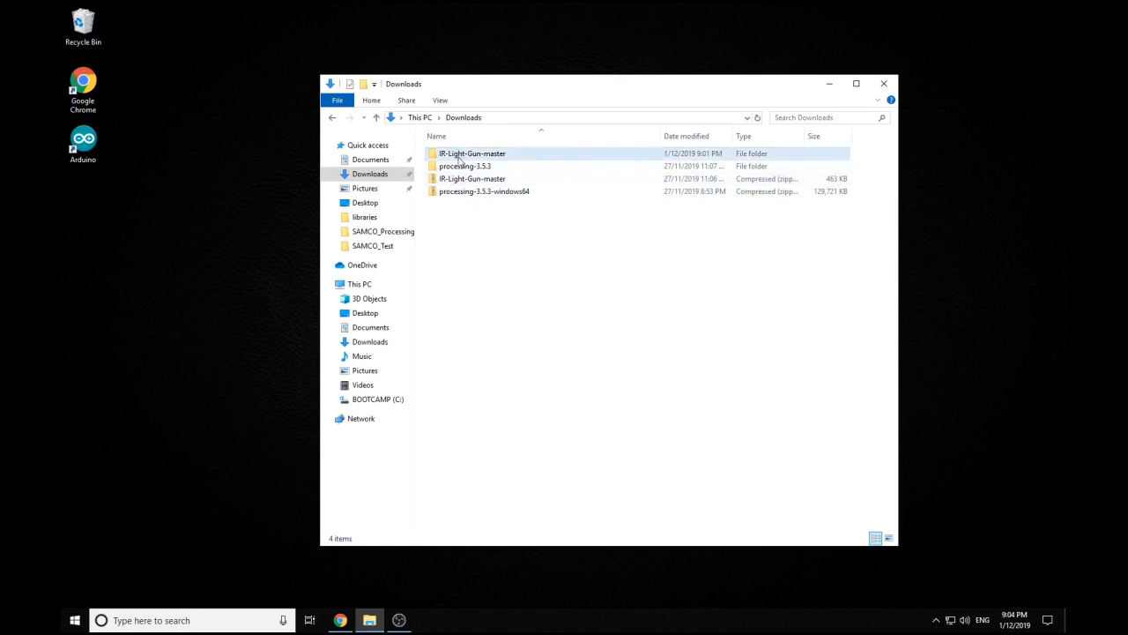
{"action": "double_click", "coordinate": [465, 166]}
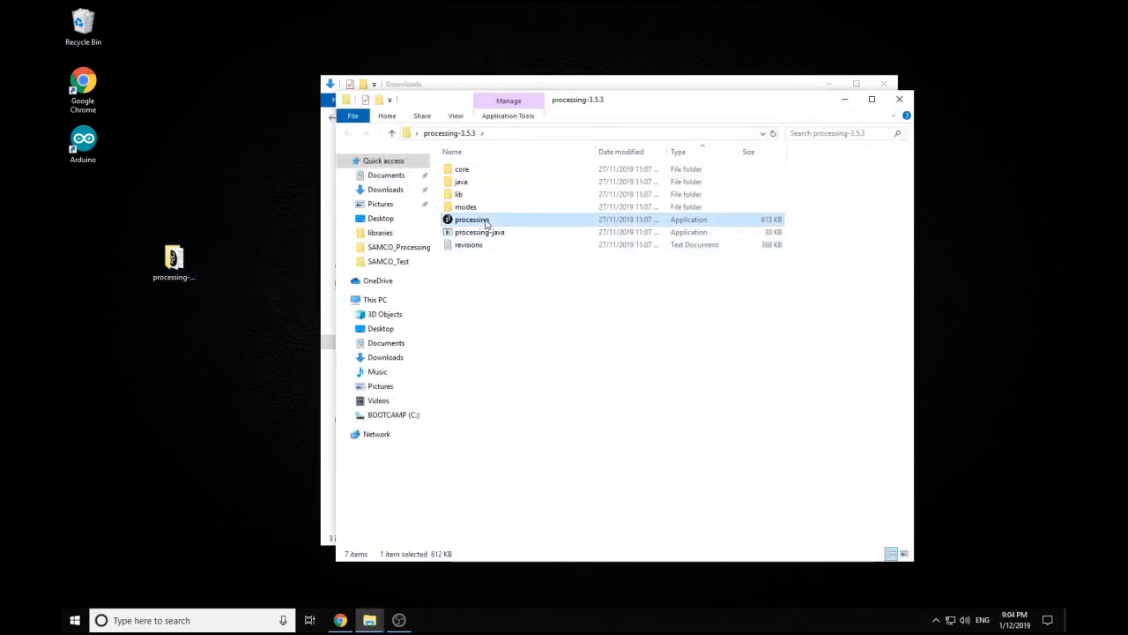
{"action": "double_click", "coordinate": [473, 218]}
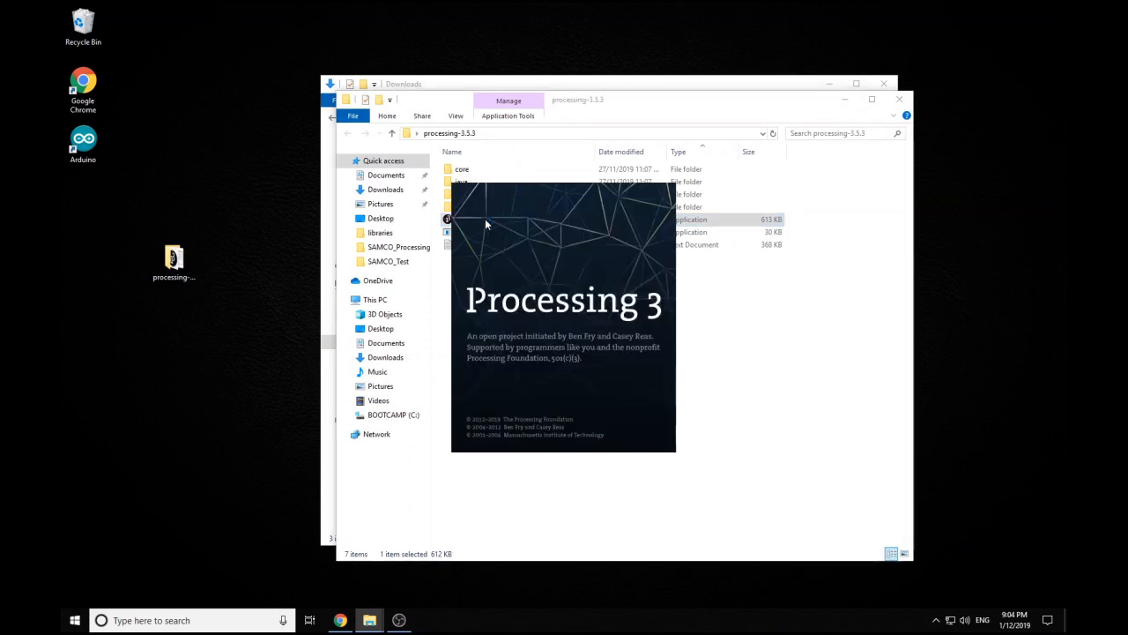
{"action": "mouse_move", "coordinate": [554, 339]}
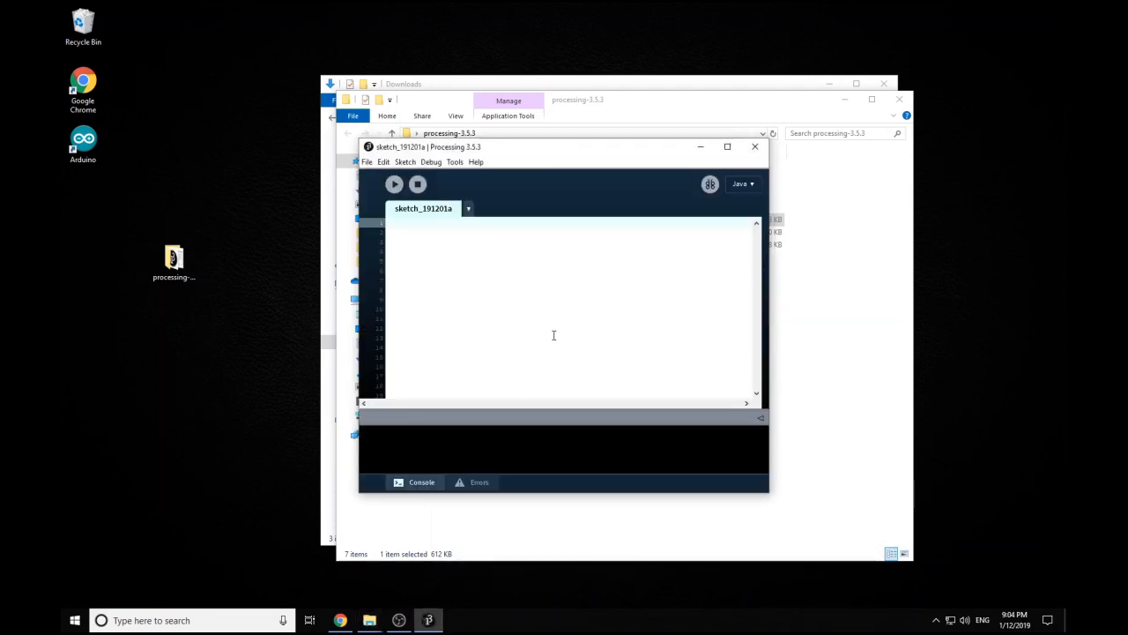
{"action": "mouse_move", "coordinate": [656, 173]}
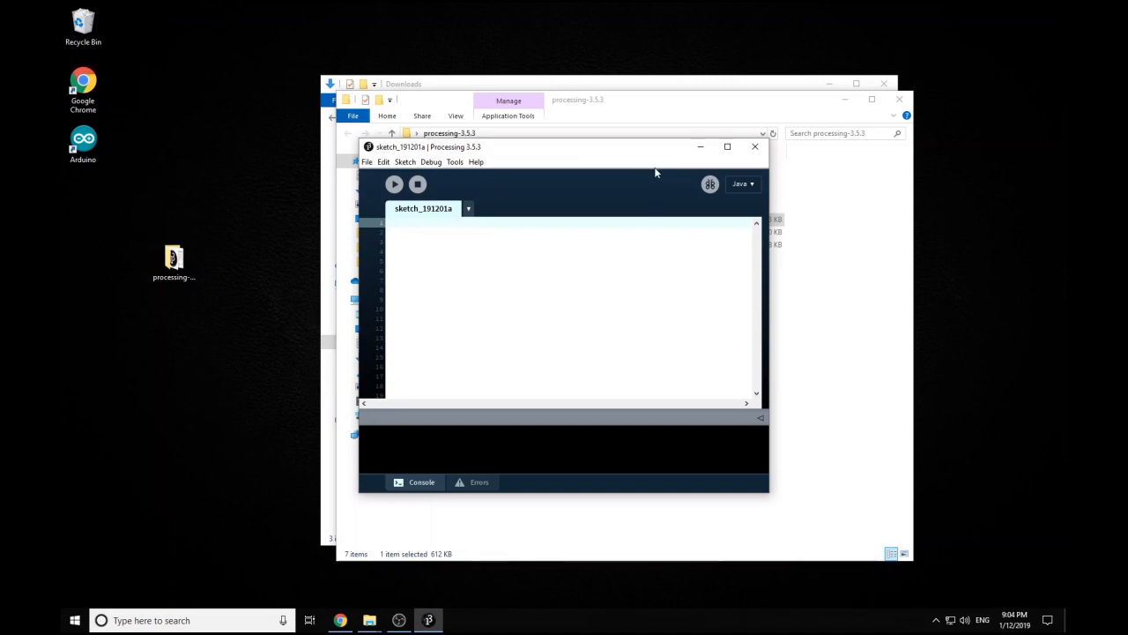
{"action": "mouse_move", "coordinate": [754, 147]}
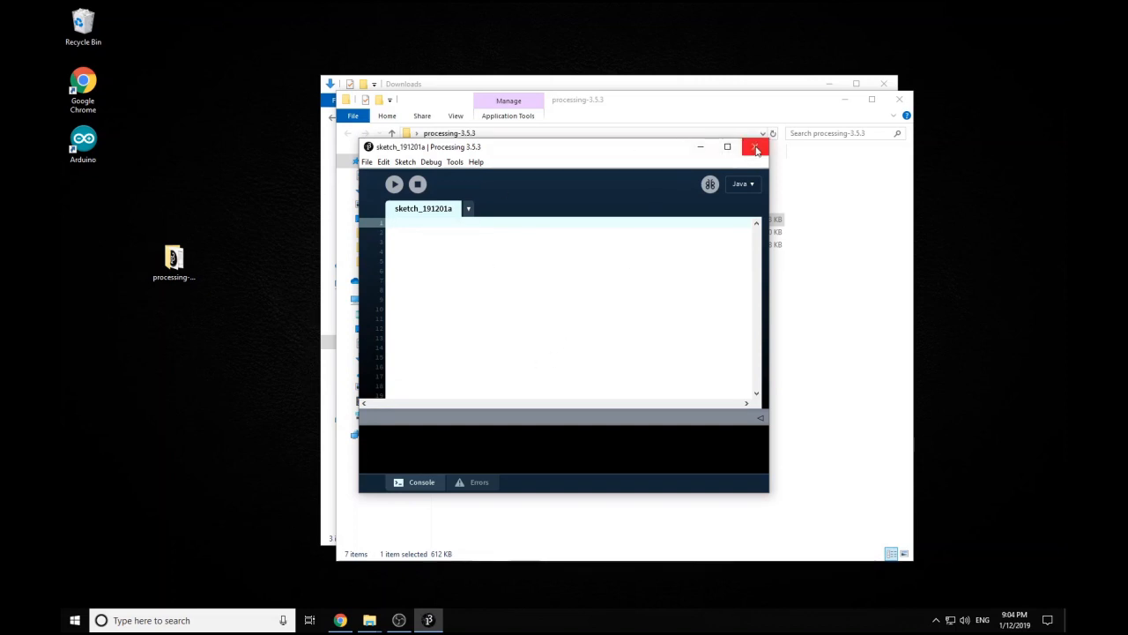
{"action": "left_click", "coordinate": [756, 146]}
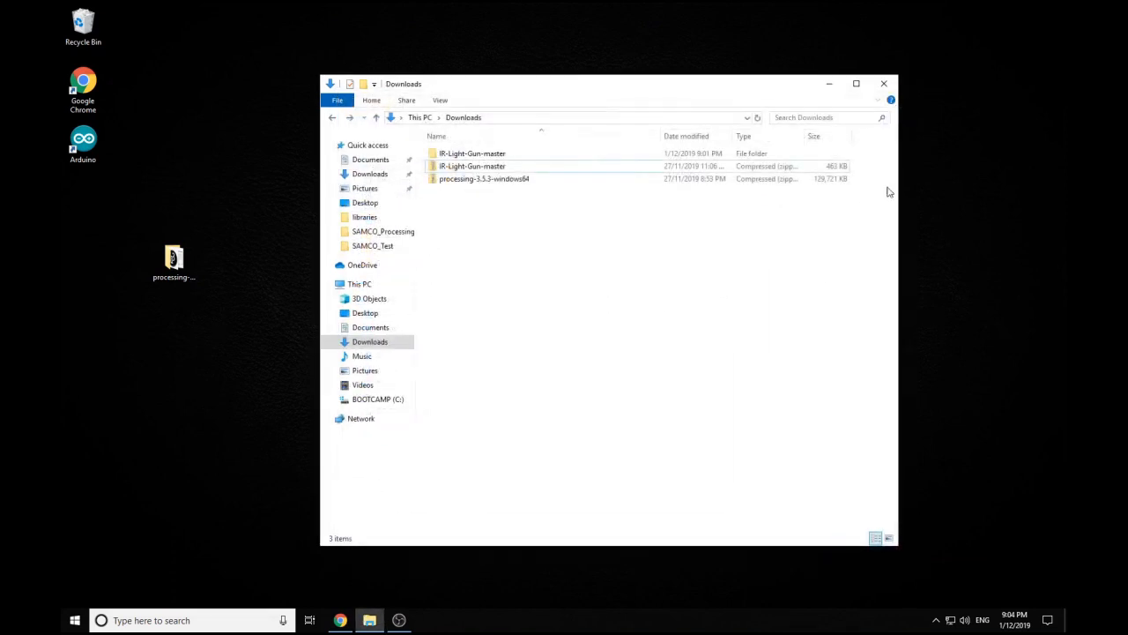
Open the IR-Light-Gun-master folder in Downloads and select an item inside it.
{"action": "double_click", "coordinate": [473, 152]}
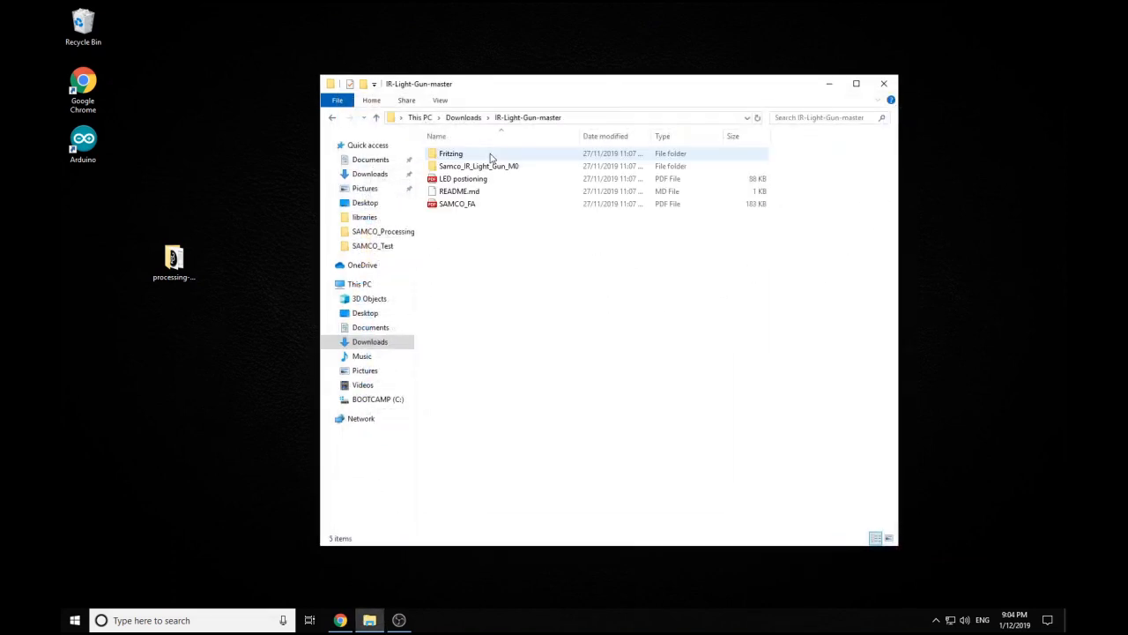
{"action": "left_click", "coordinate": [476, 166]}
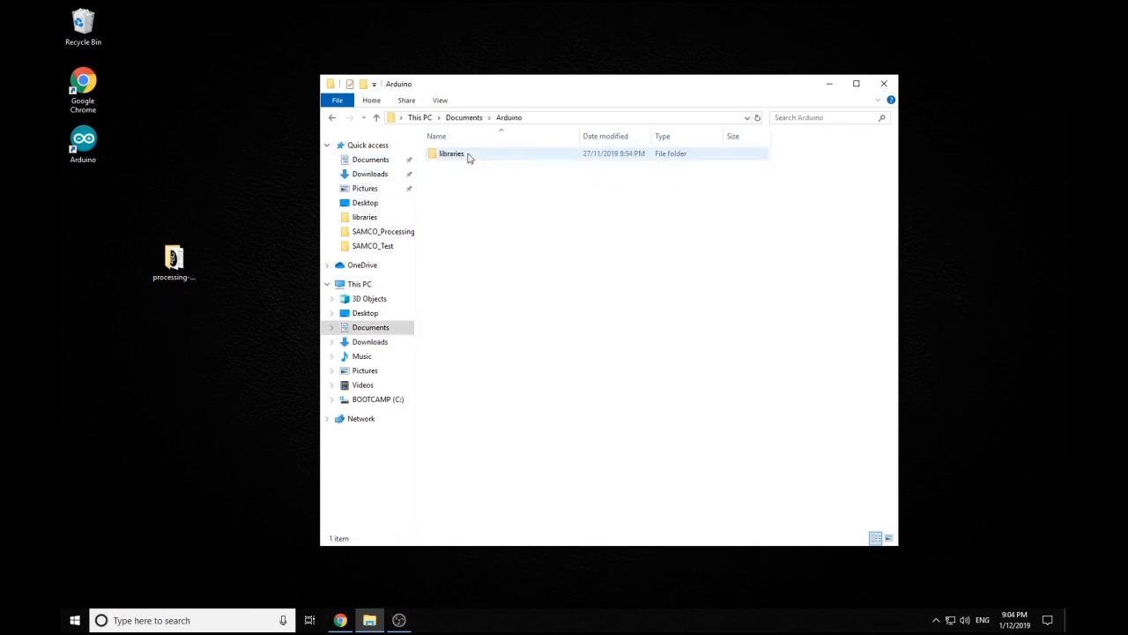
Paste the copied light gun library into Documents\Arduino\libraries, replacing existing files.
{"action": "double_click", "coordinate": [452, 153]}
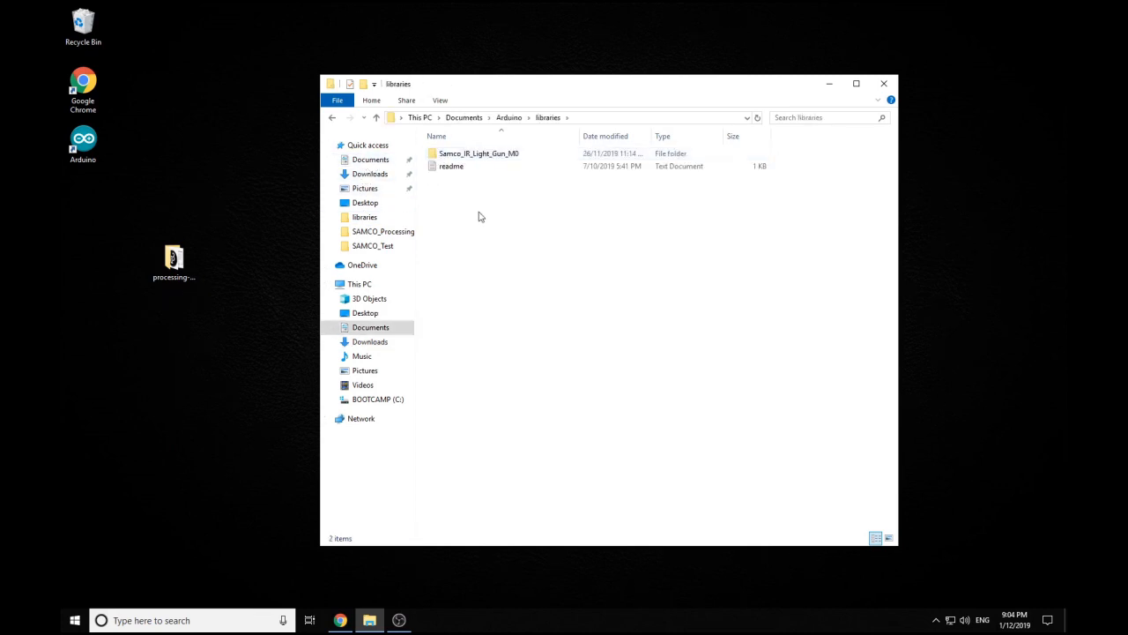
{"action": "right_click", "coordinate": [480, 217]}
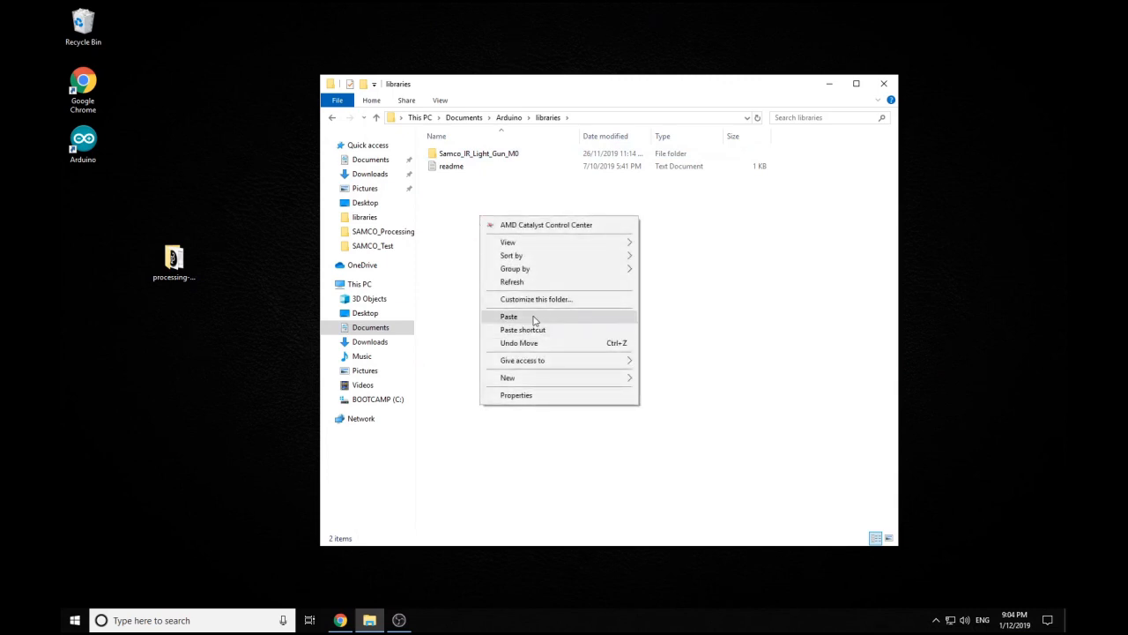
{"action": "left_click", "coordinate": [508, 316]}
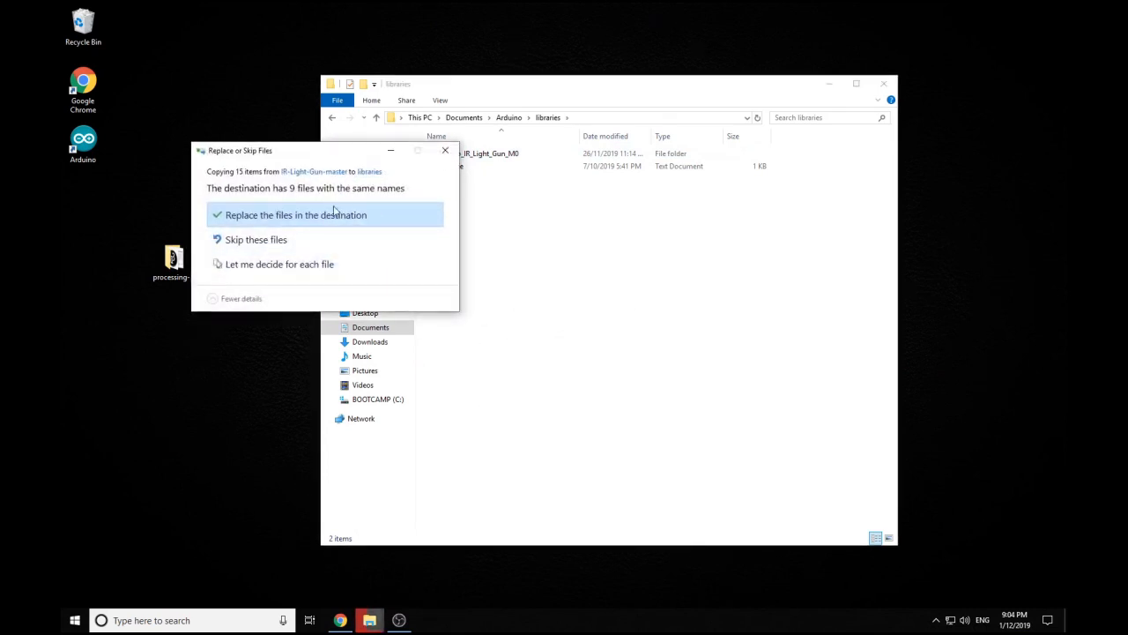
{"action": "left_click", "coordinate": [296, 215]}
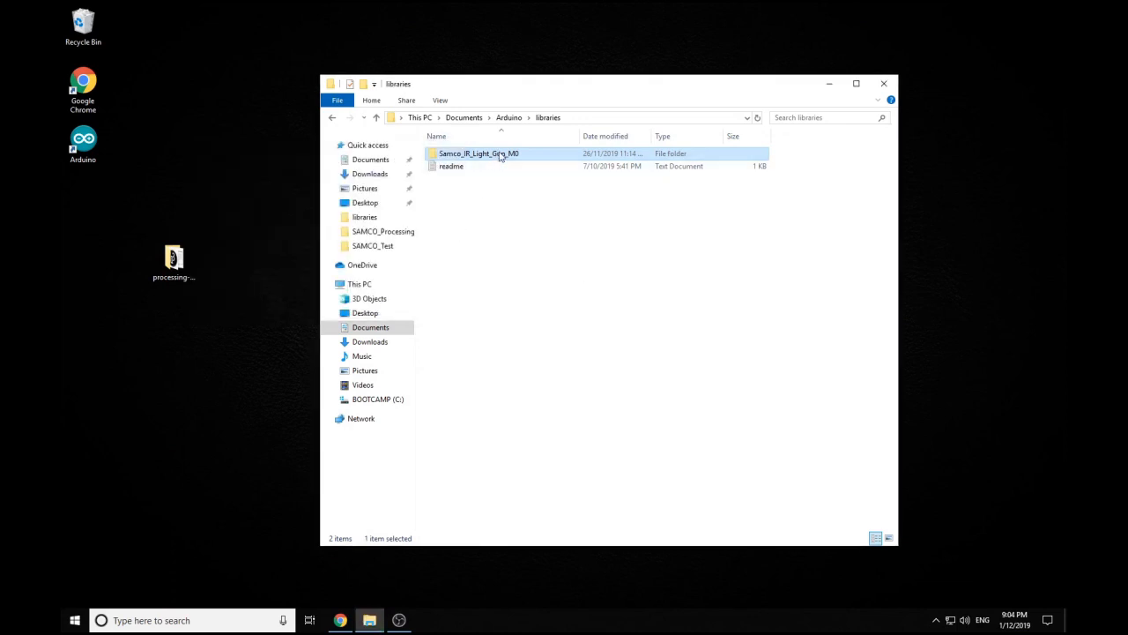
Browse the Samco library's example folder to SAMCO_Test and open its .ino sketch in Arduino.
{"action": "double_click", "coordinate": [477, 153]}
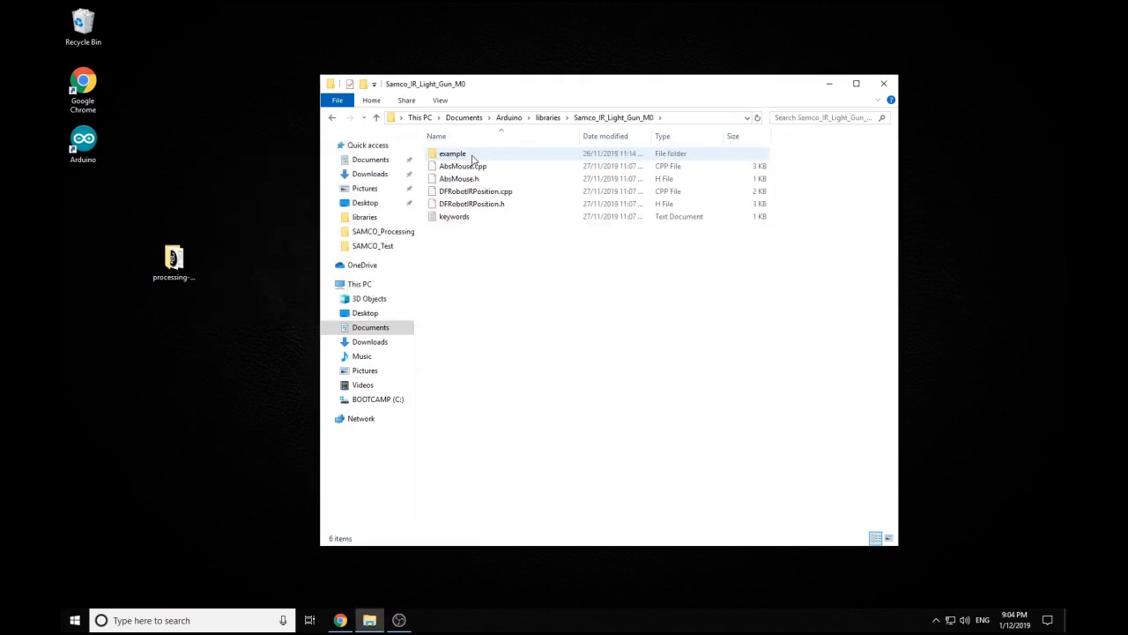
{"action": "double_click", "coordinate": [451, 153]}
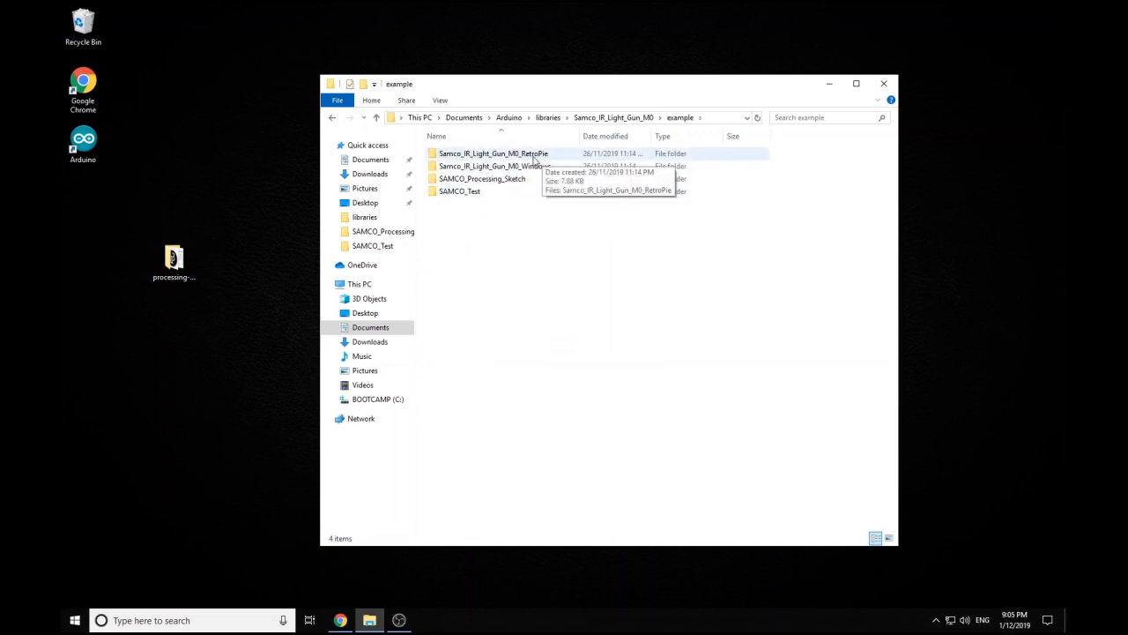
{"action": "mouse_move", "coordinate": [525, 166]}
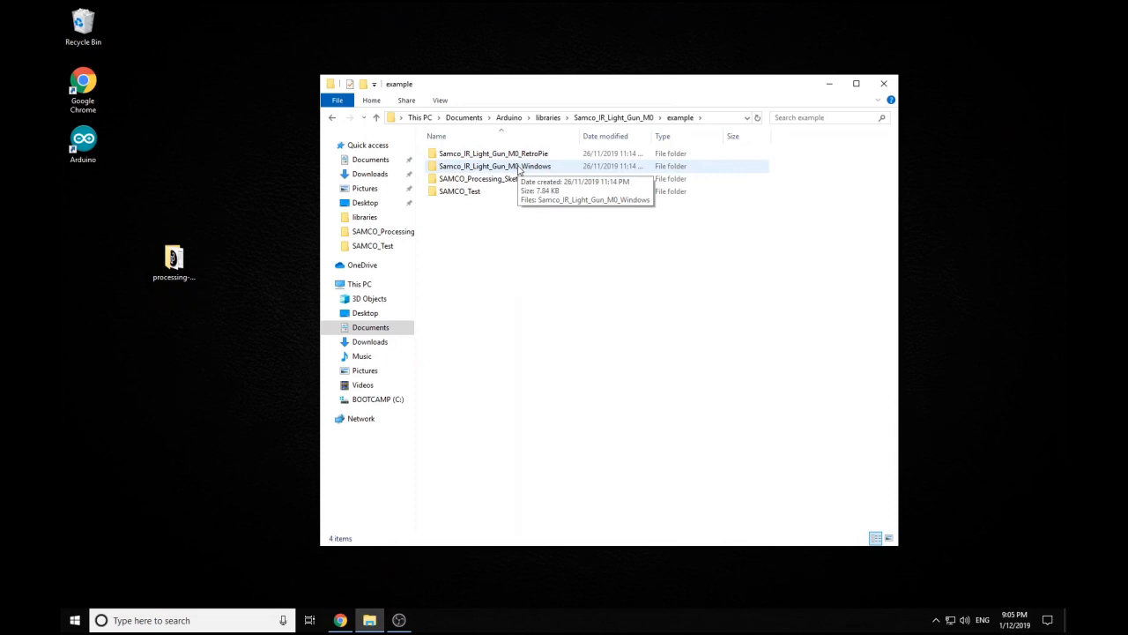
{"action": "mouse_move", "coordinate": [472, 190]}
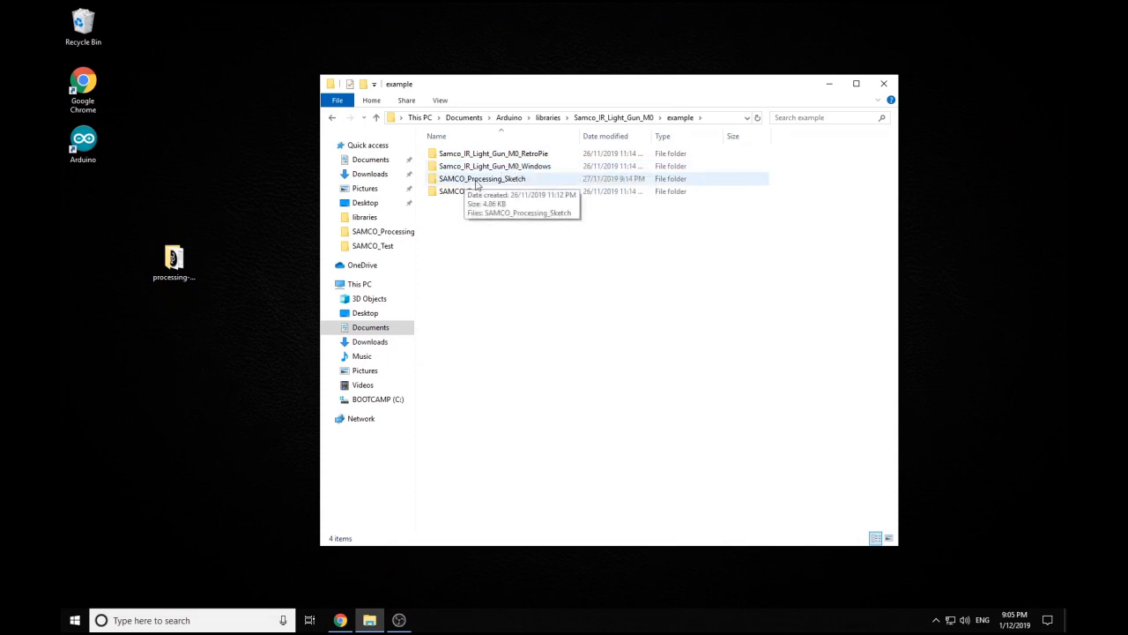
{"action": "mouse_move", "coordinate": [462, 194]}
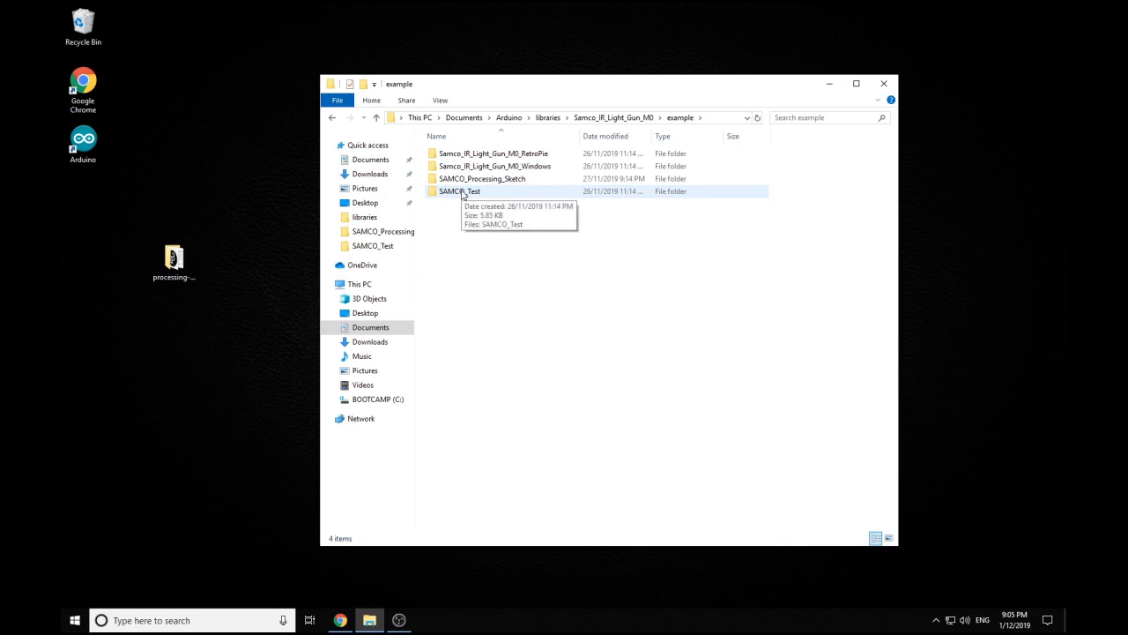
{"action": "double_click", "coordinate": [459, 190]}
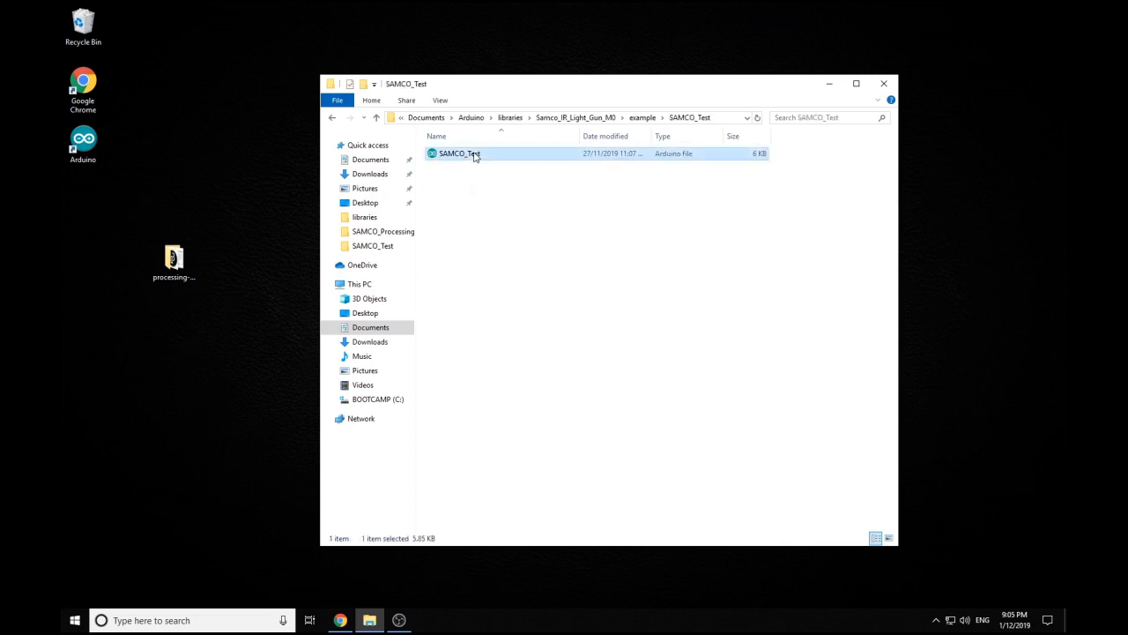
{"action": "double_click", "coordinate": [455, 154]}
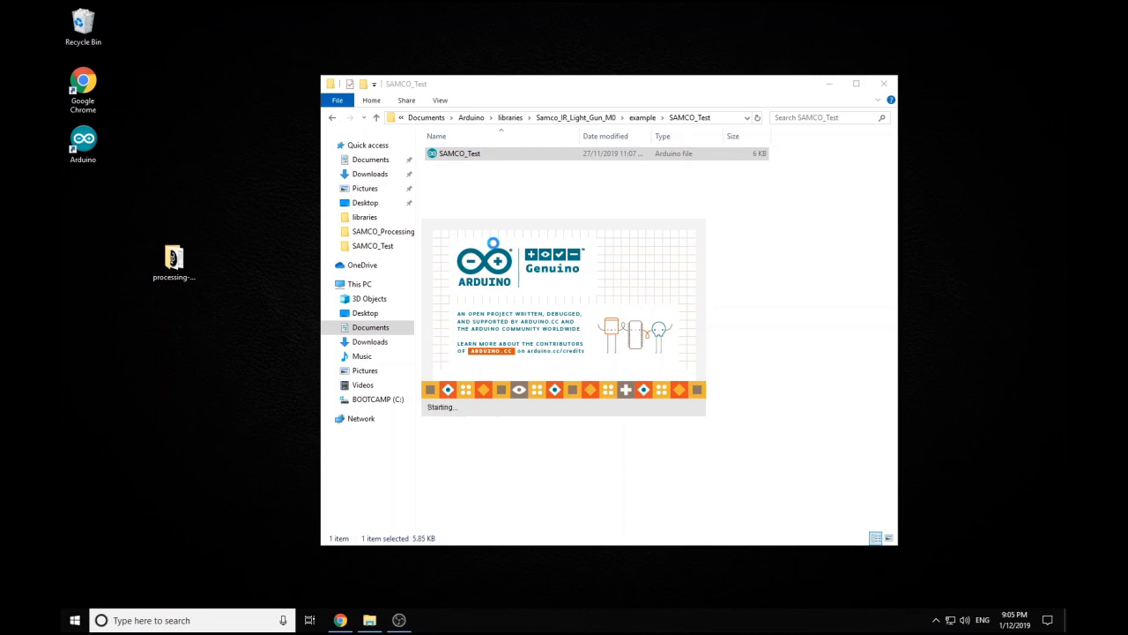
Look over the SAMCO_Test code in Arduino IDE and bring up the Tools menu for board and port.
{"action": "double_click", "coordinate": [460, 152]}
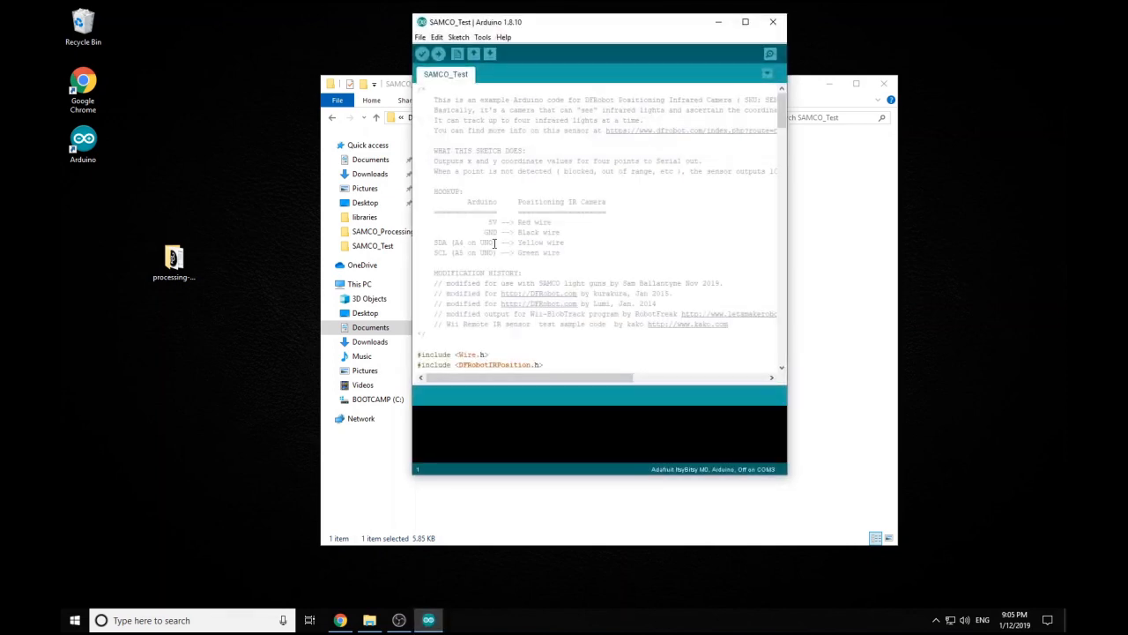
{"action": "scroll", "scroll_direction": "down", "scroll_amount": 3}
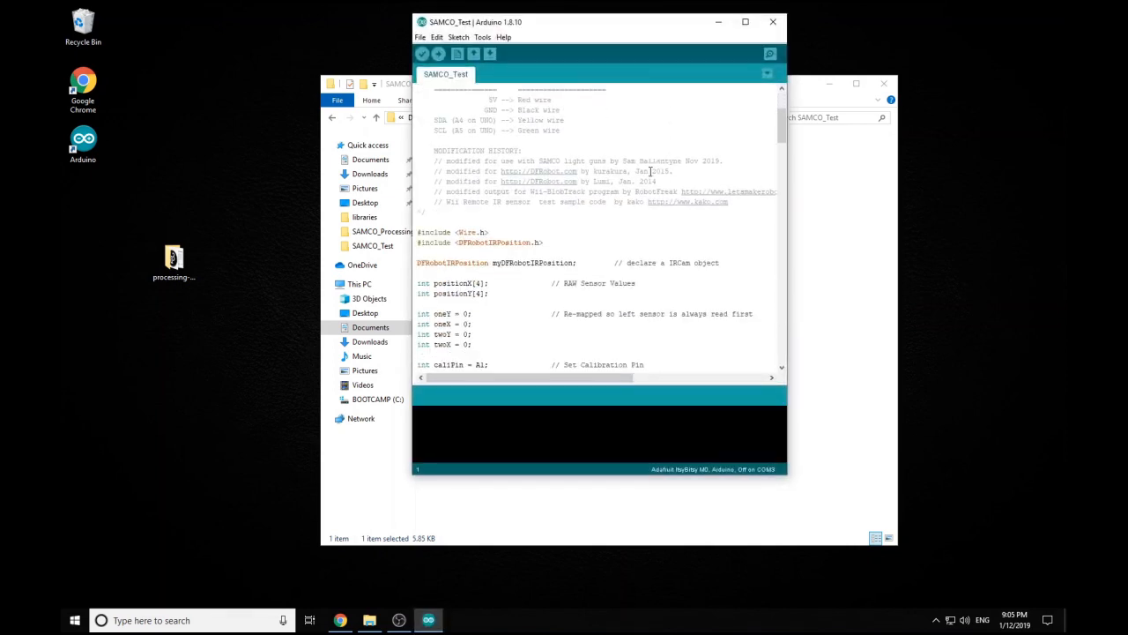
{"action": "scroll", "scroll_direction": "down", "scroll_amount": 3}
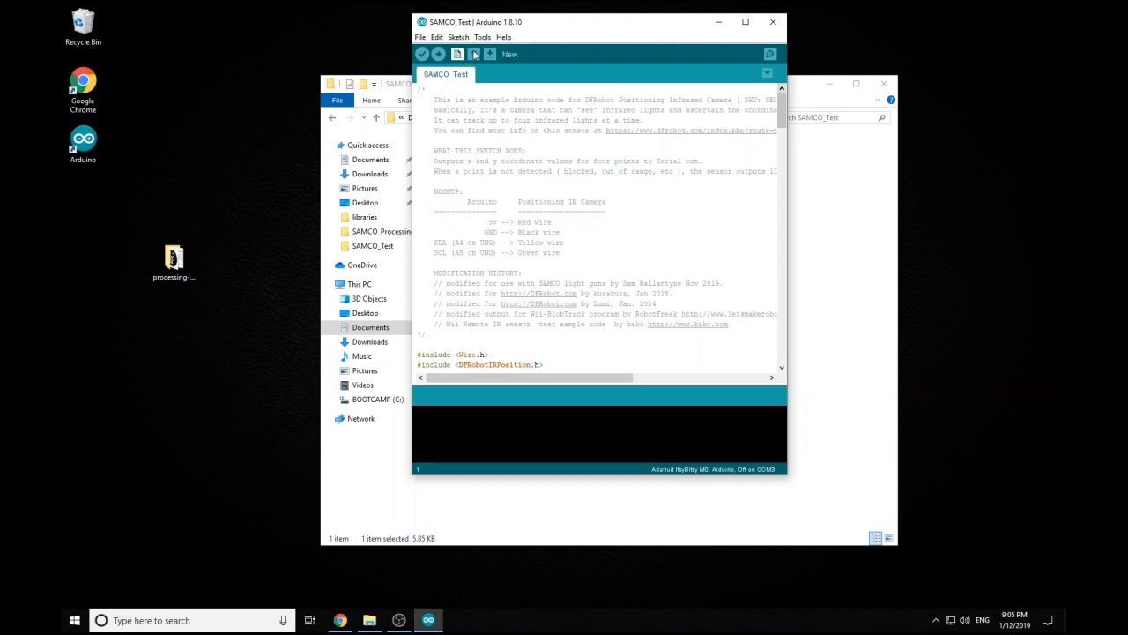
{"action": "left_click", "coordinate": [483, 37]}
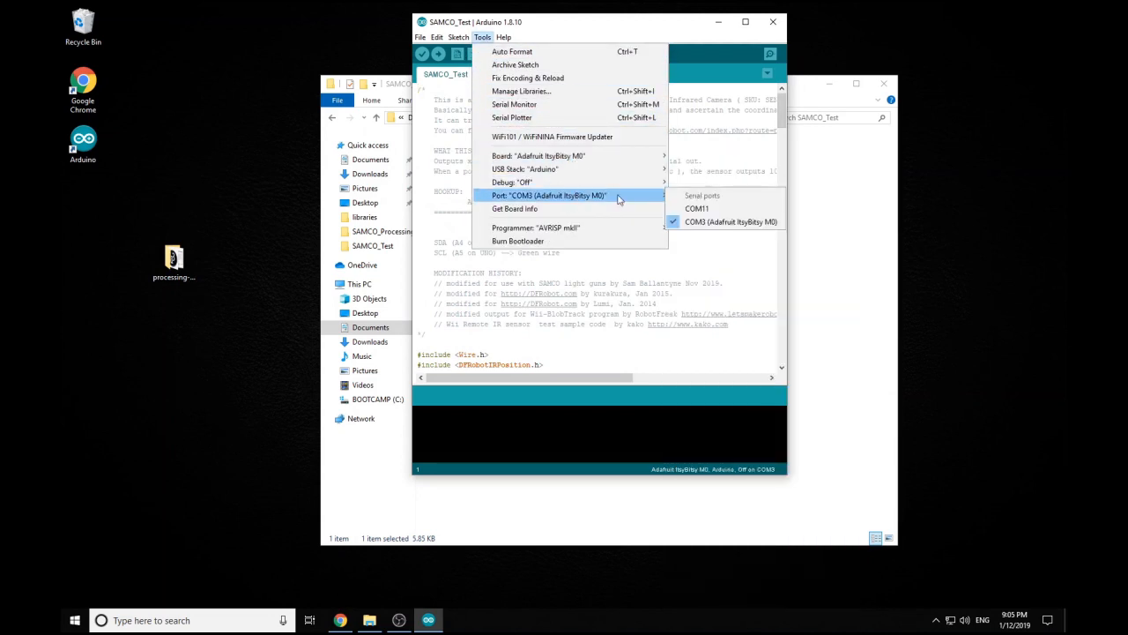
Select COM3 (Adafruit ItsyBitsy M0) as the port and upload SAMCO_Test to the board.
{"action": "left_click", "coordinate": [730, 222]}
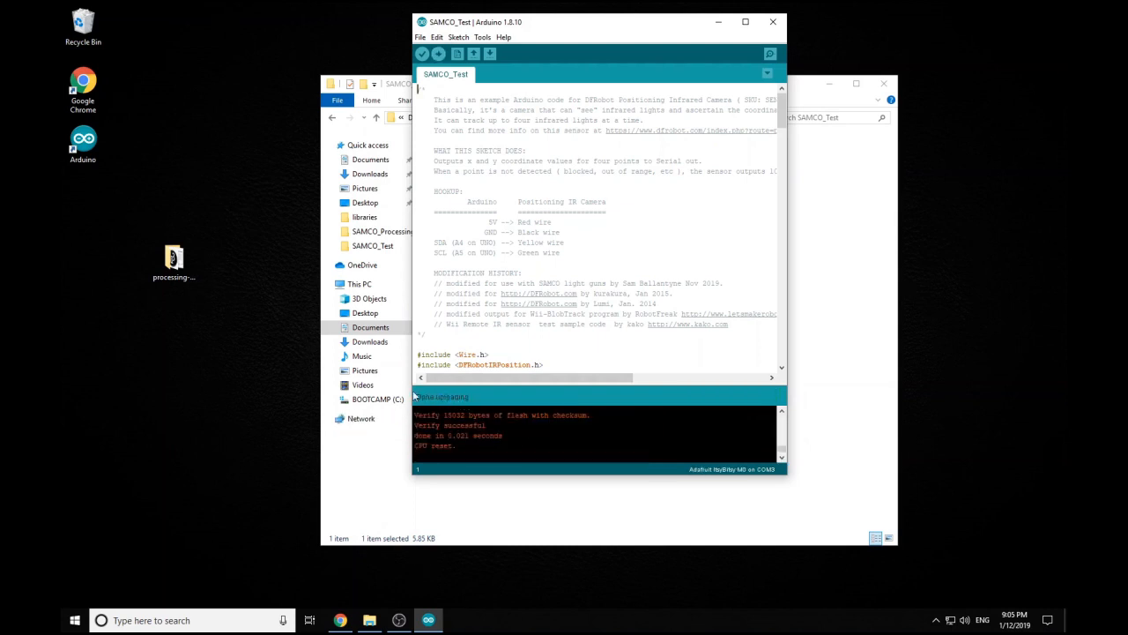
Back in the example folder, open SAMCO_Processing_Sketch and launch its .pde file in Processing.
{"action": "left_click", "coordinate": [794, 19]}
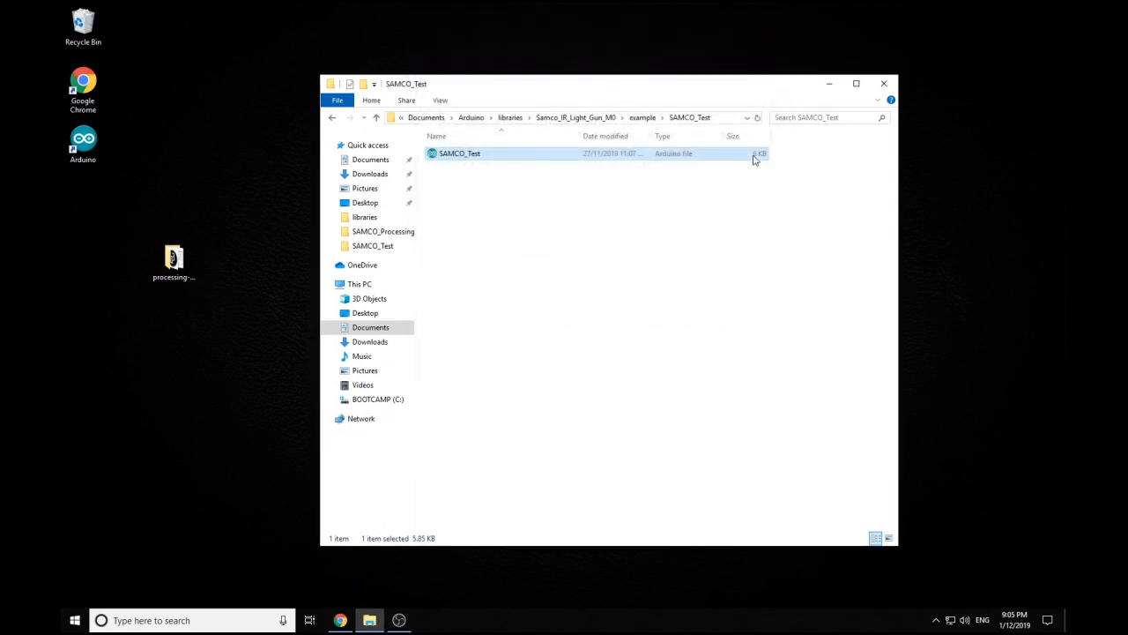
{"action": "left_click", "coordinate": [336, 116]}
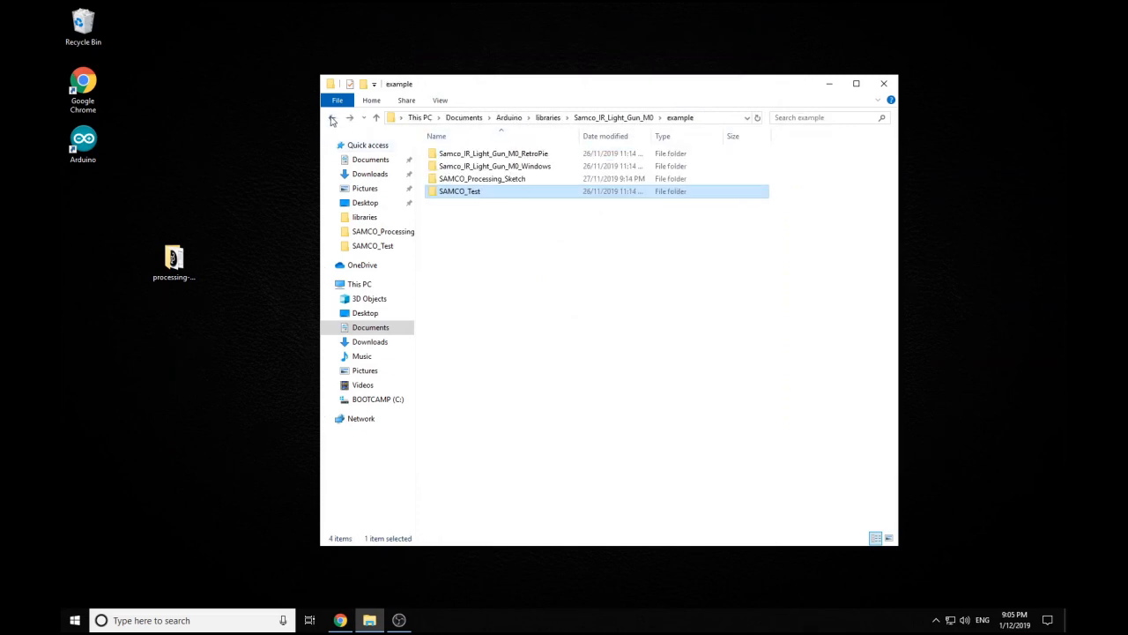
{"action": "left_click", "coordinate": [479, 178]}
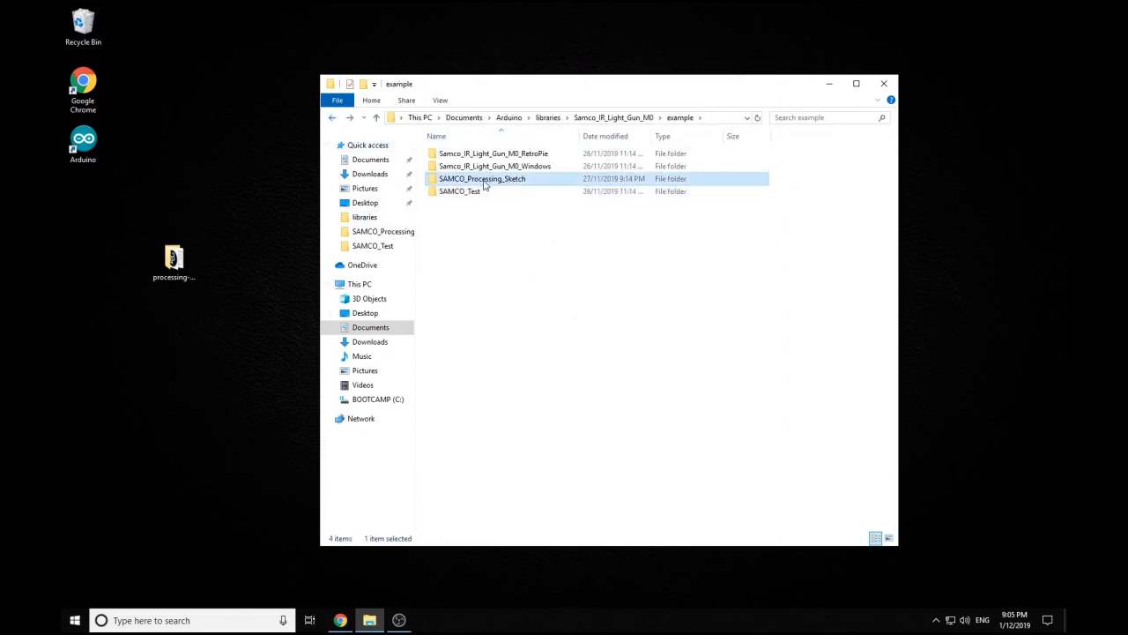
{"action": "double_click", "coordinate": [479, 178]}
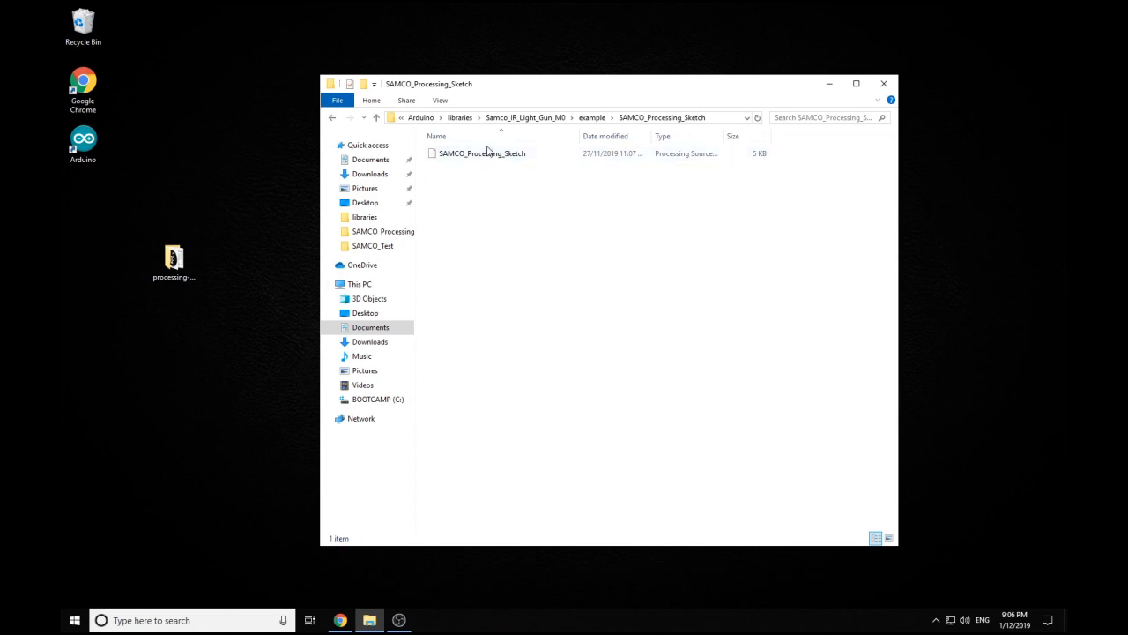
{"action": "mouse_move", "coordinate": [483, 152]}
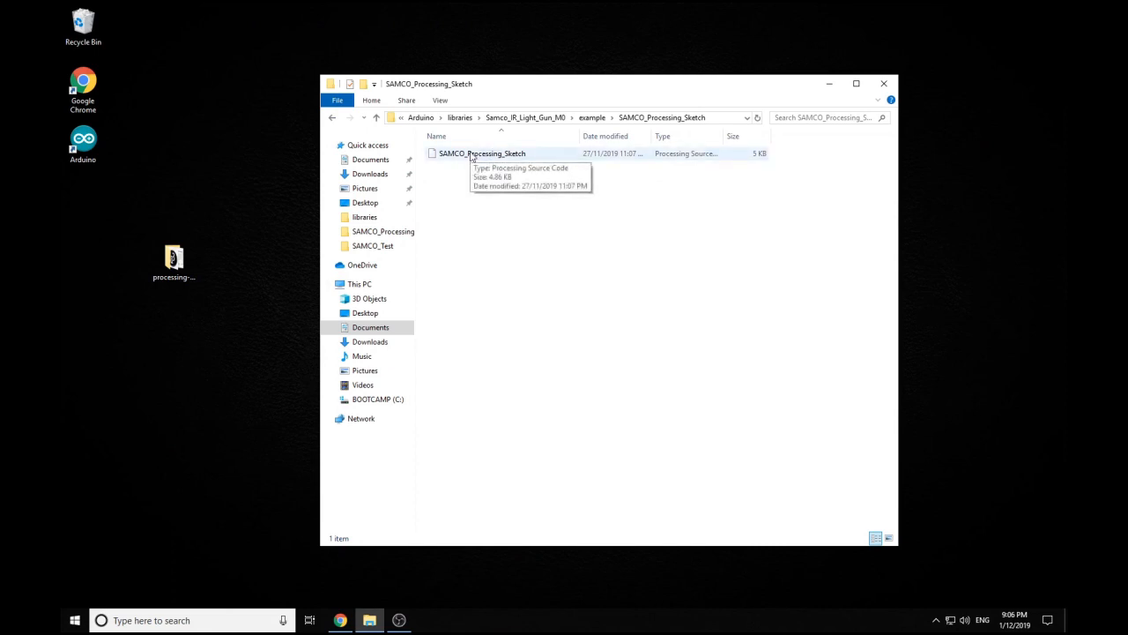
{"action": "double_click", "coordinate": [481, 152]}
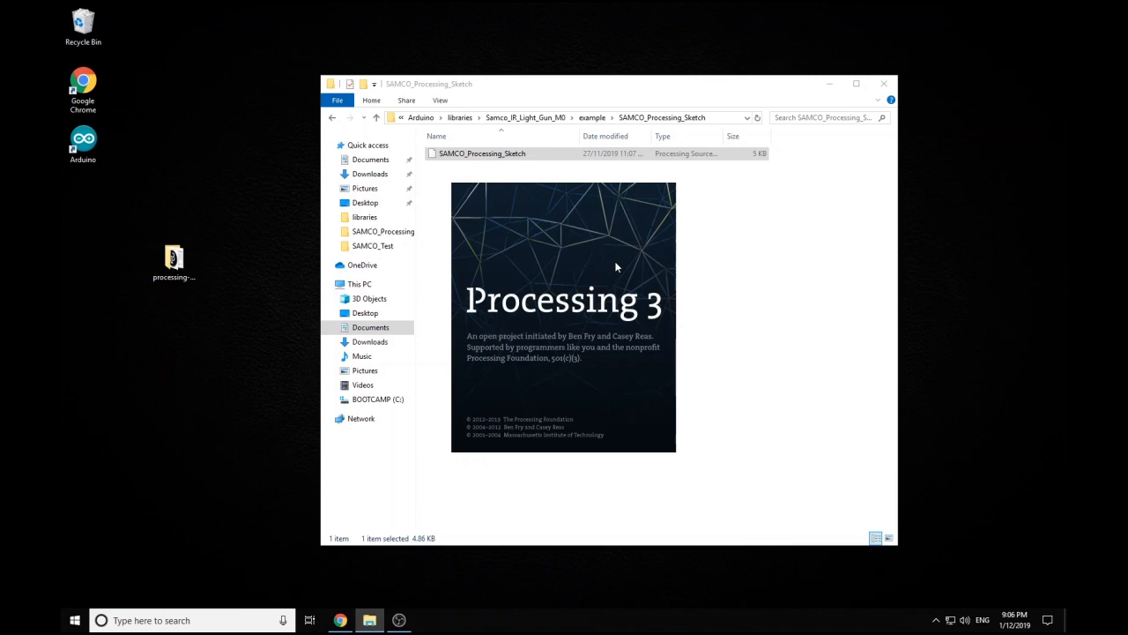
Run SAMCO_Processing_Sketch in Processing 3.5.3 so its blank sketch window appears.
{"action": "double_click", "coordinate": [485, 153]}
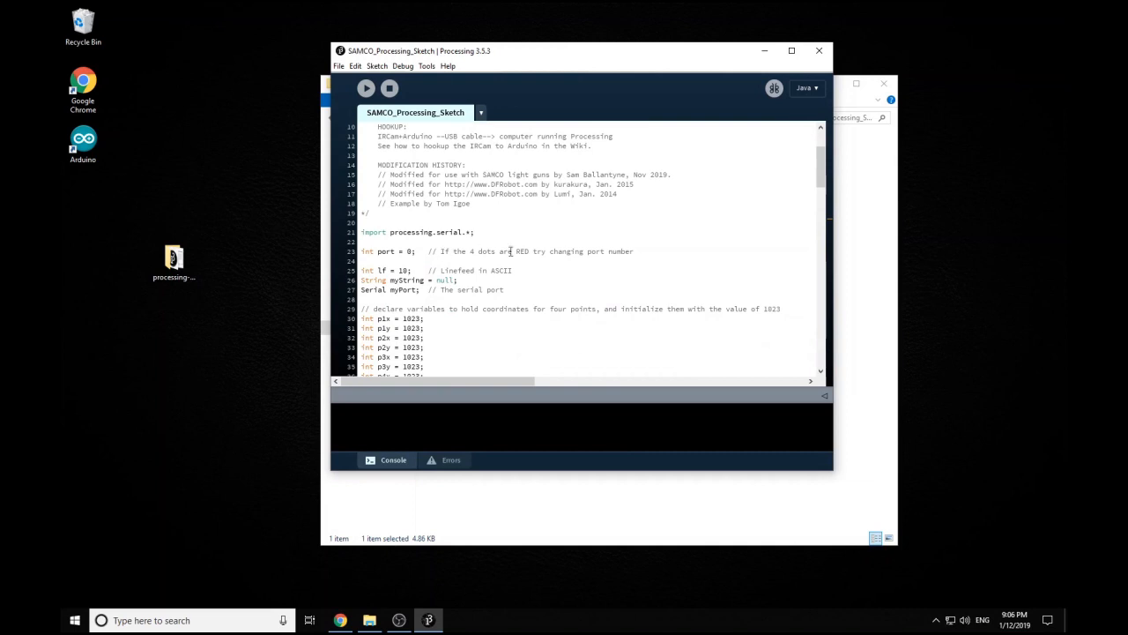
{"action": "mouse_move", "coordinate": [592, 250]}
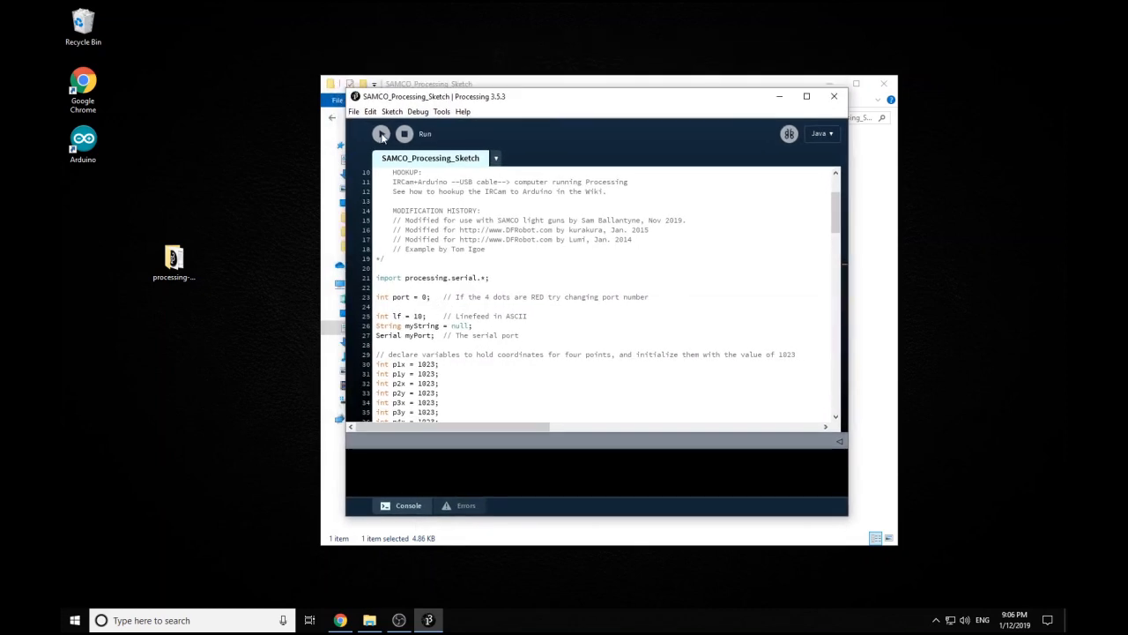
{"action": "left_click", "coordinate": [381, 134]}
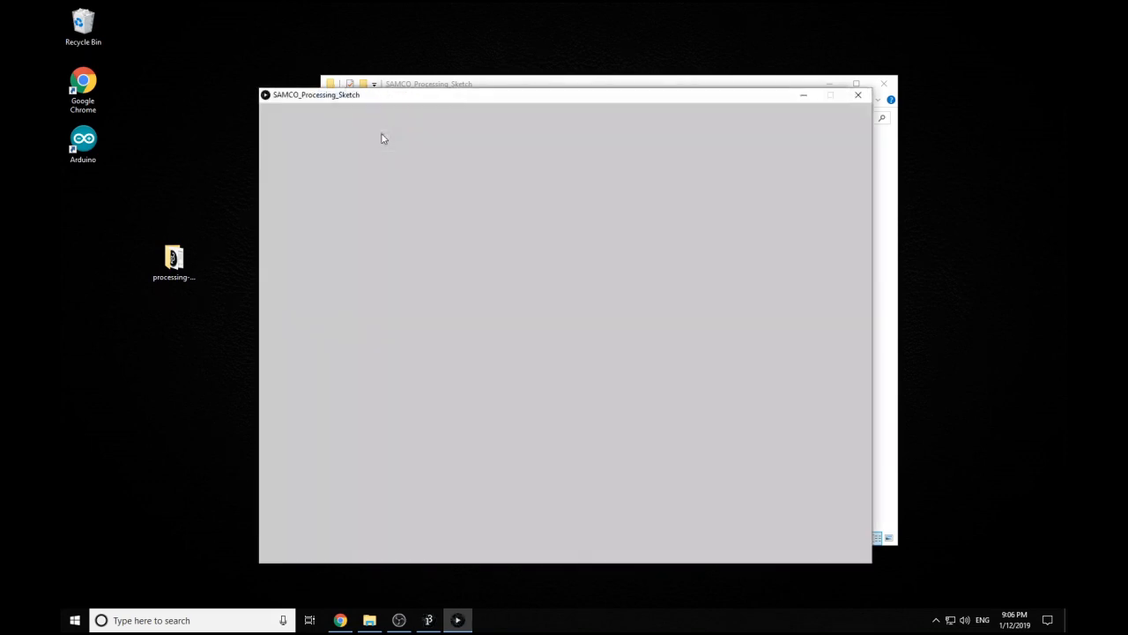